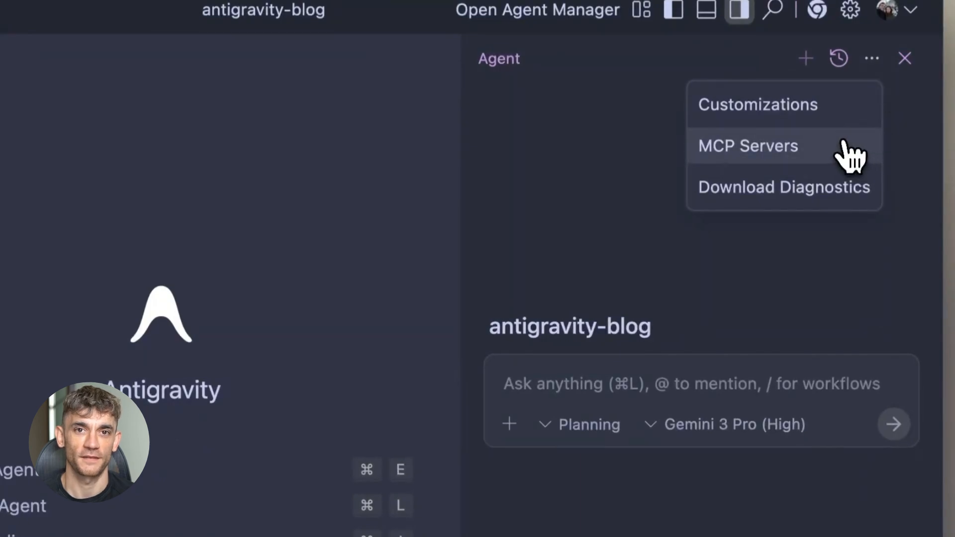
View the Firebase MCP server's details from the MCP Store, then return to the agent input
{"action": "left_click", "coordinate": [746, 145]}
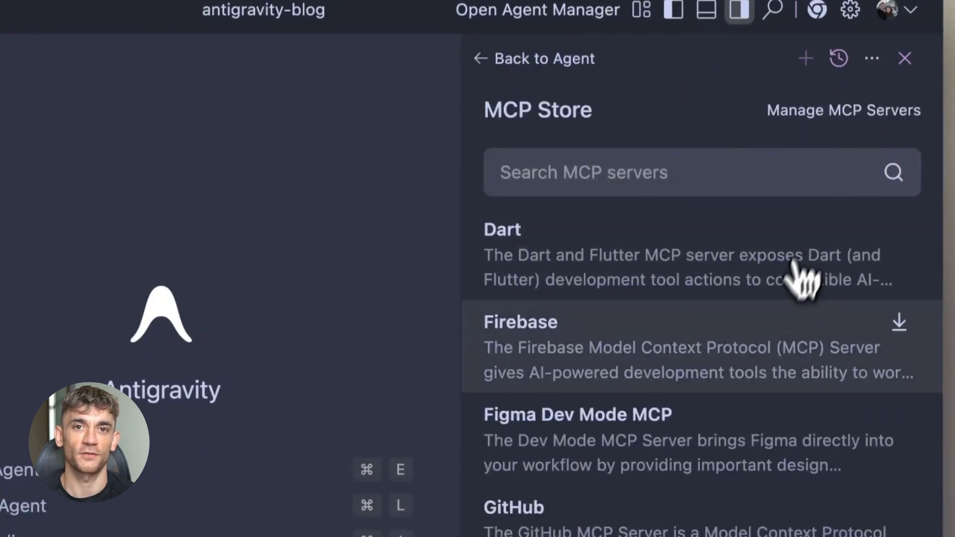
{"action": "left_click", "coordinate": [520, 321]}
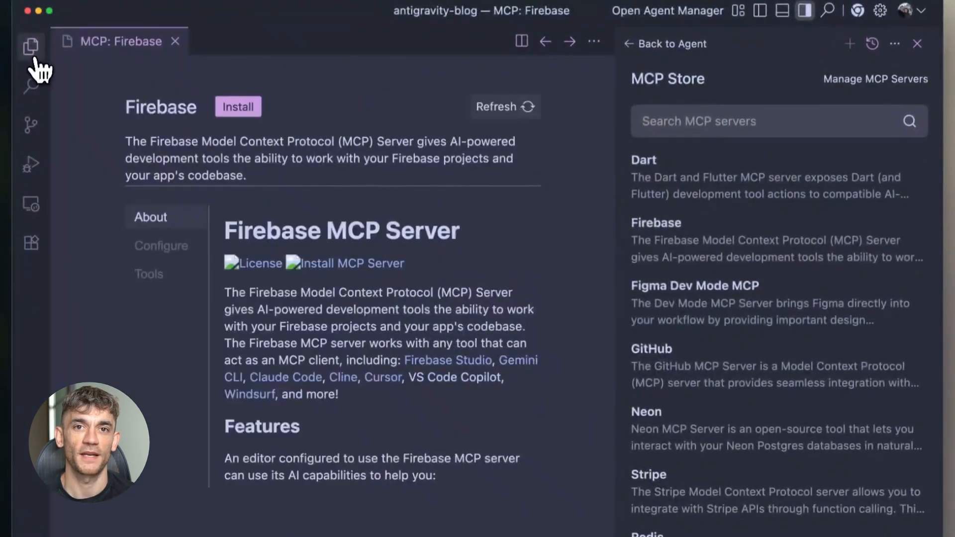
{"action": "left_click", "coordinate": [238, 106]}
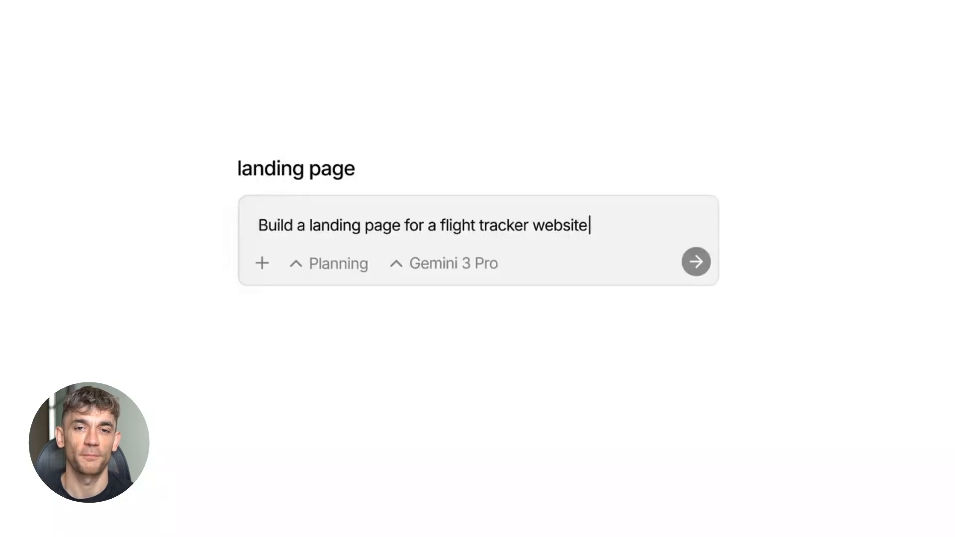
Send the 'Build a landing page for a flight tracker website' request to the agent
{"action": "left_click", "coordinate": [695, 261]}
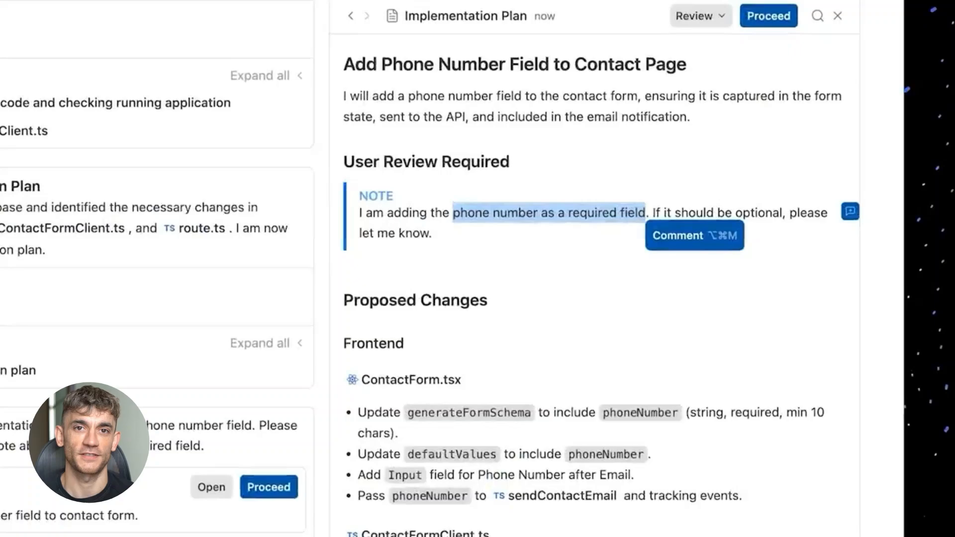
Add the comment 'It should be option' on the required phone number field in the plan
{"action": "type", "text": "It should be option"}
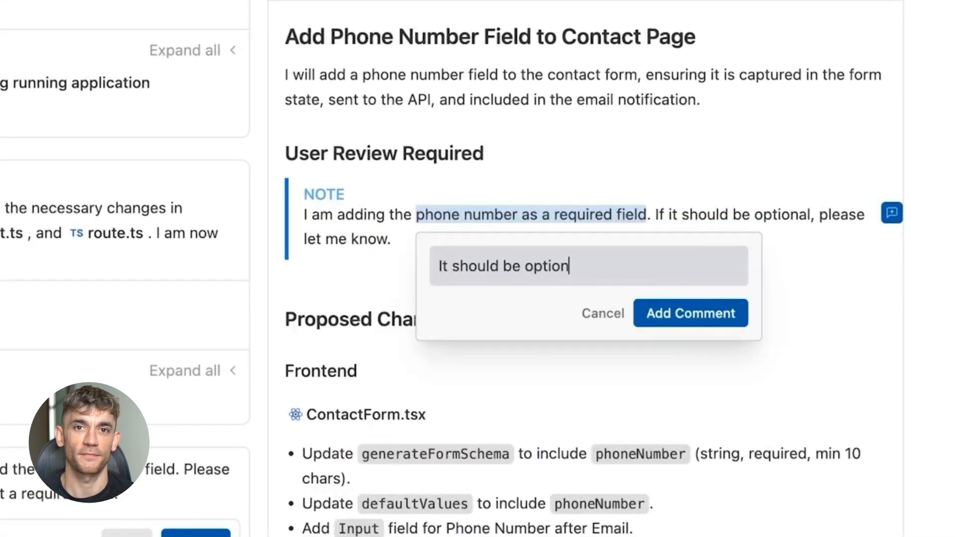
{"action": "left_click", "coordinate": [688, 312]}
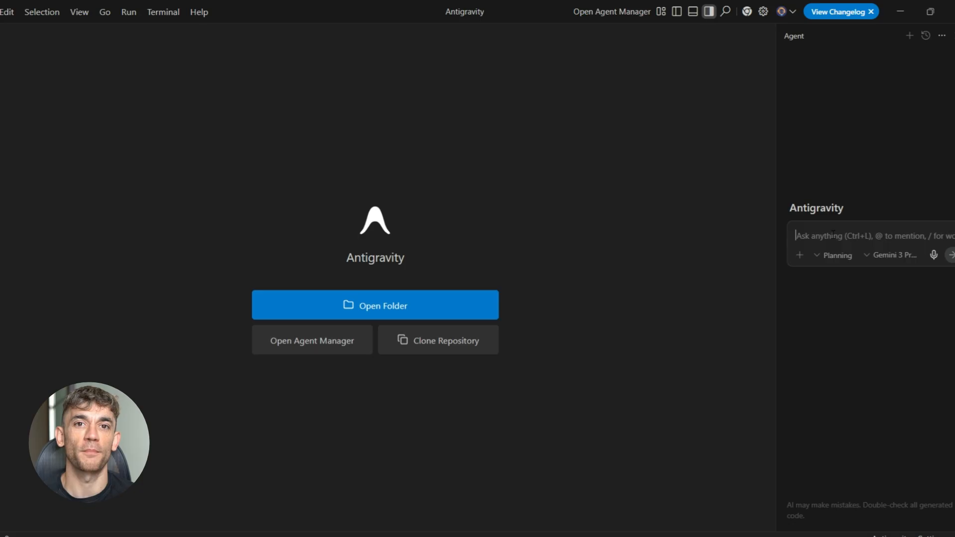
Request the AI-automation time-savings blog post and accept the drafted ai_automation_savings.md
{"action": "type", "text": "write a post about how AI automation saved people hundreds of hours this month and it'll give you something that actually sounds human."}
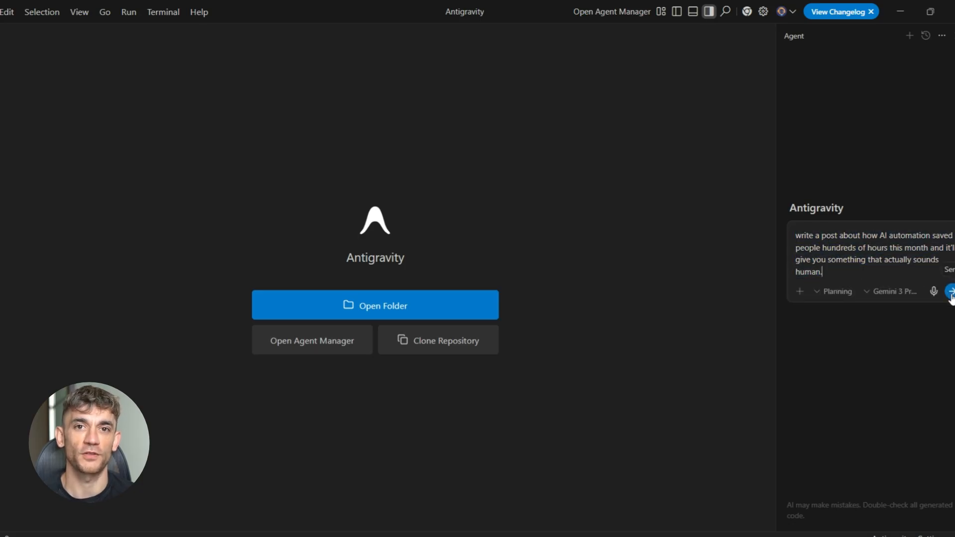
{"action": "left_click", "coordinate": [950, 291]}
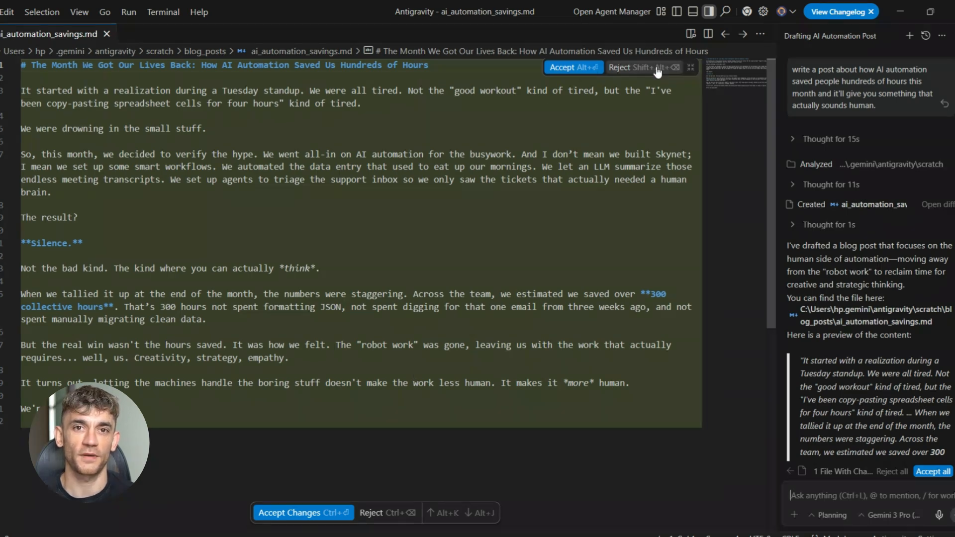
{"action": "left_click", "coordinate": [303, 513]}
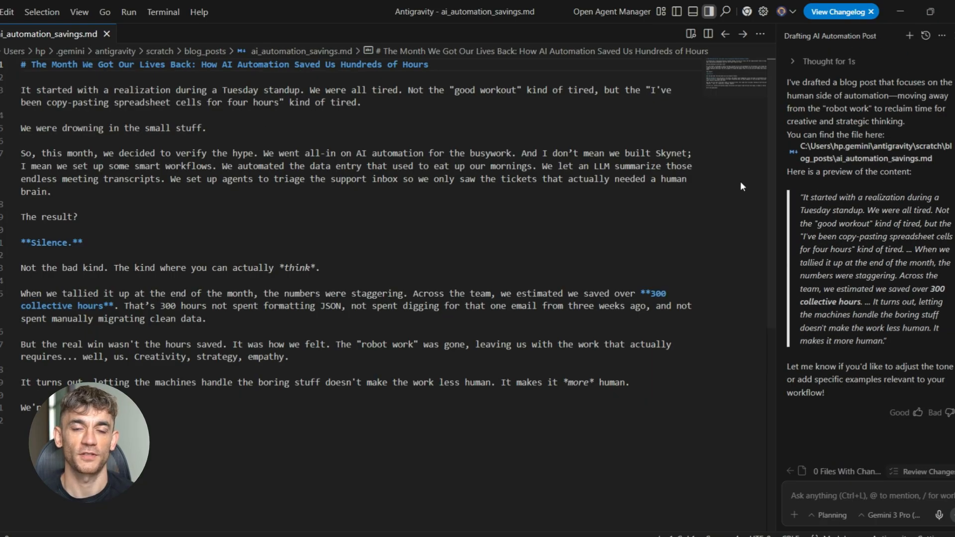
{"action": "left_click_drag", "start_coordinate": [803, 197], "coordinate": [938, 315]}
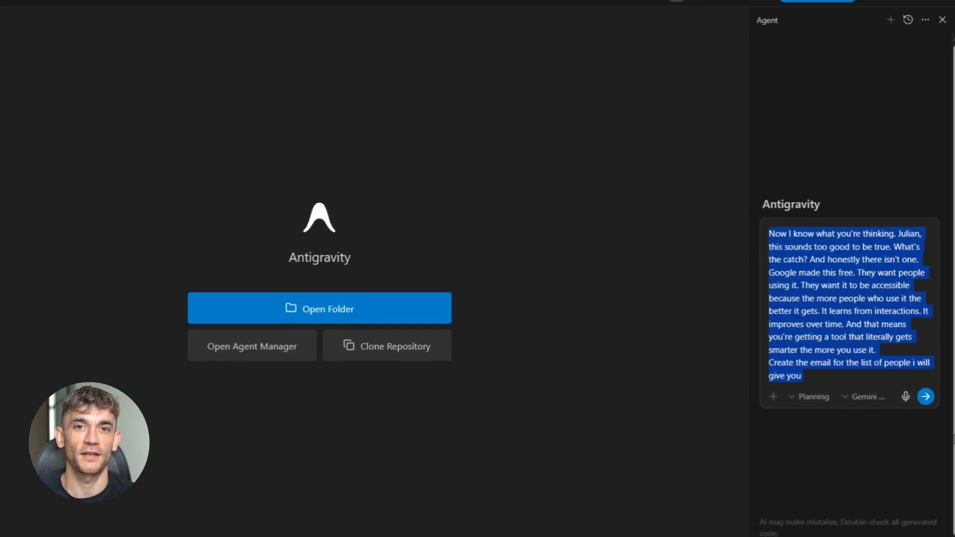
Send the pasted snippet with the outreach email request and review the agent's plan
{"action": "left_click", "coordinate": [924, 397]}
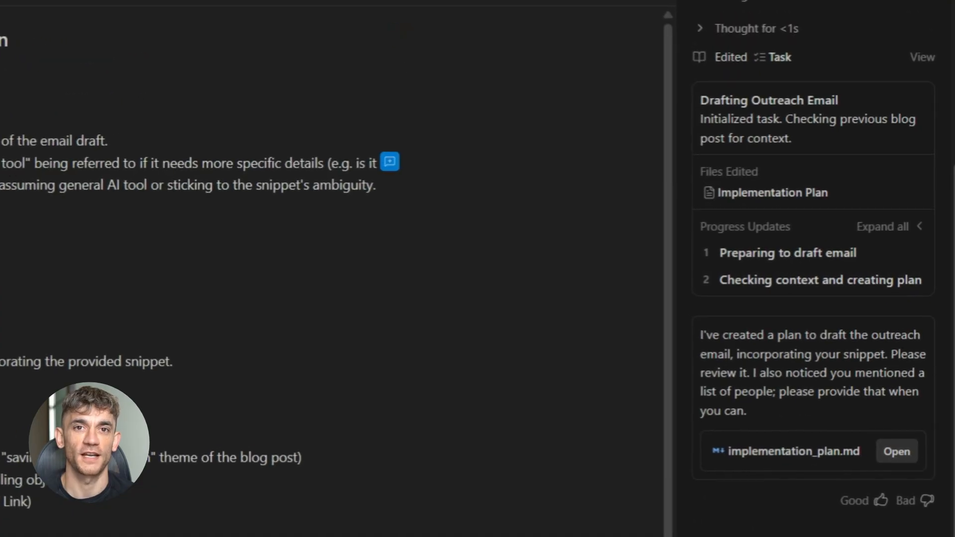
{"action": "scroll", "scroll_direction": "down", "scroll_amount": 3}
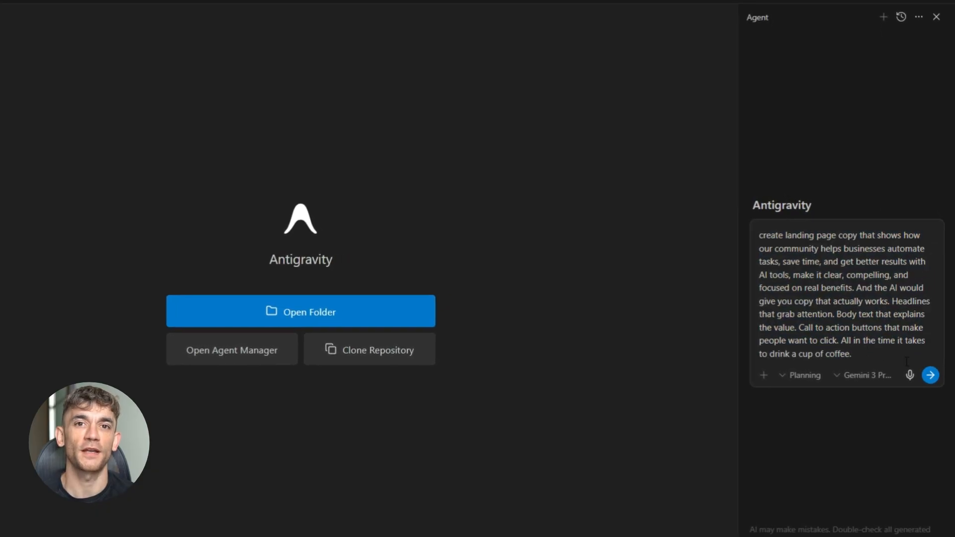
Send the landing page copy request, producing the Landing Page Copy Creation task list
{"action": "left_click", "coordinate": [930, 375]}
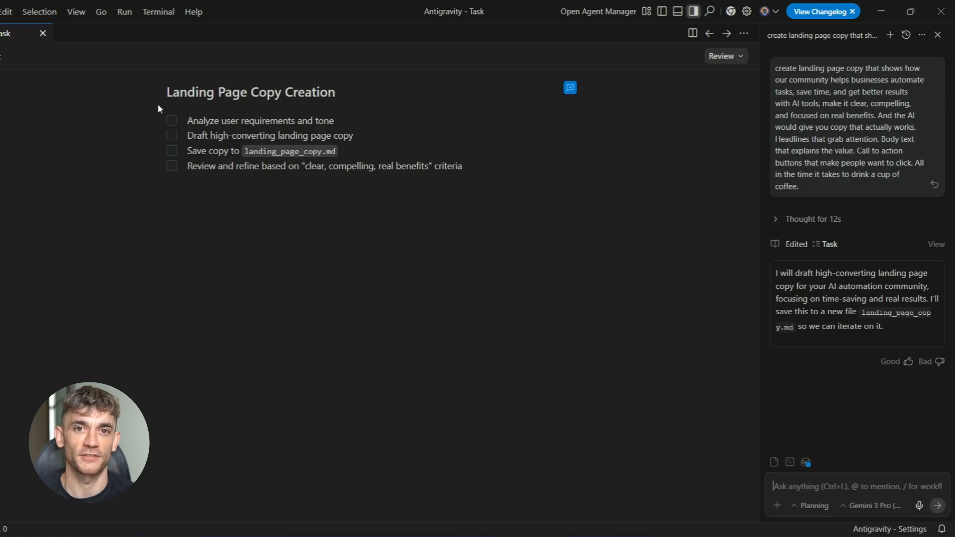
{"action": "mouse_move", "coordinate": [173, 126]}
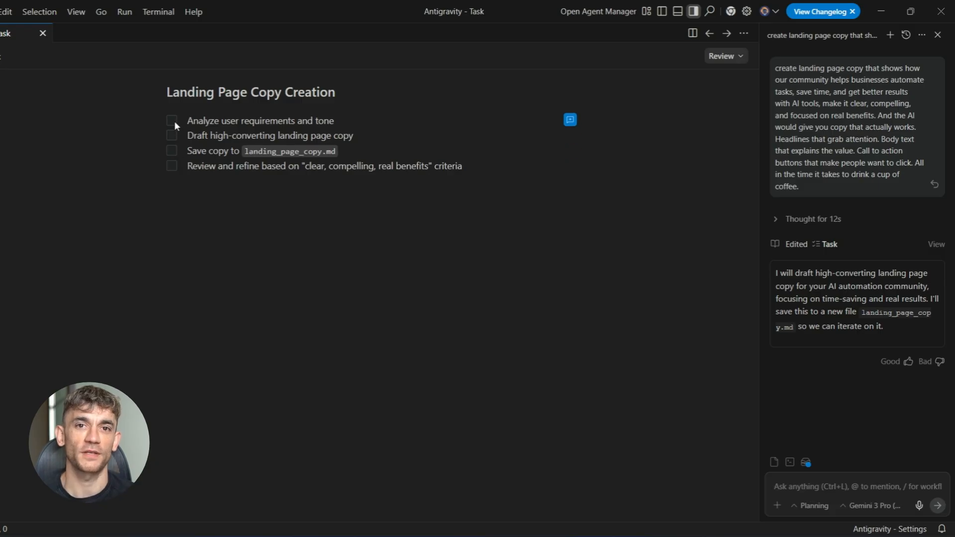
{"action": "mouse_move", "coordinate": [176, 137]}
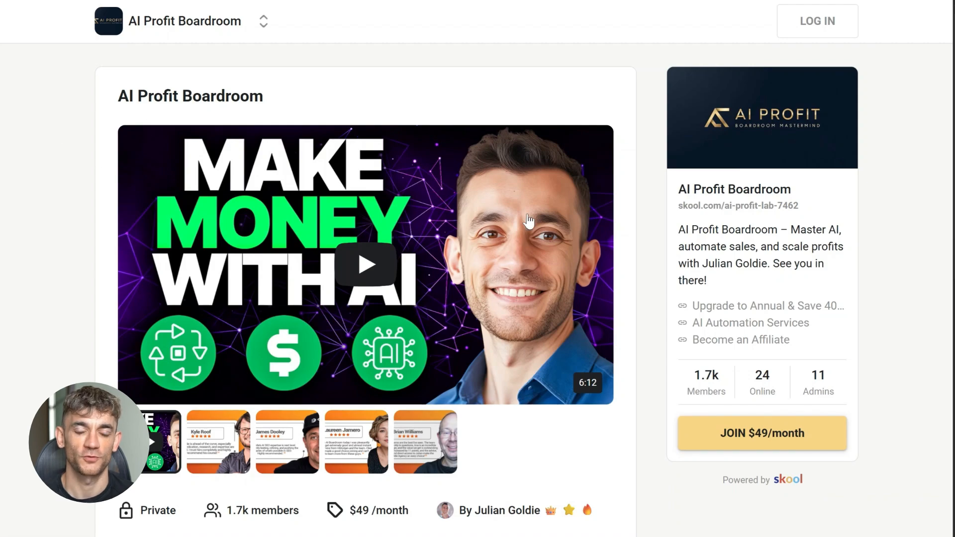
{"action": "scroll", "scroll_direction": "down", "scroll_amount": 3}
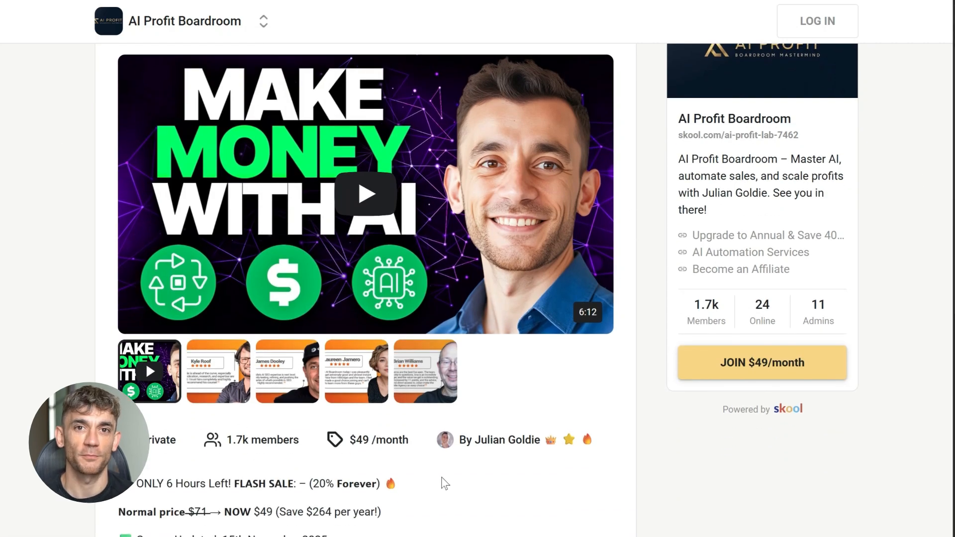
{"action": "scroll", "scroll_direction": "down", "scroll_amount": 3}
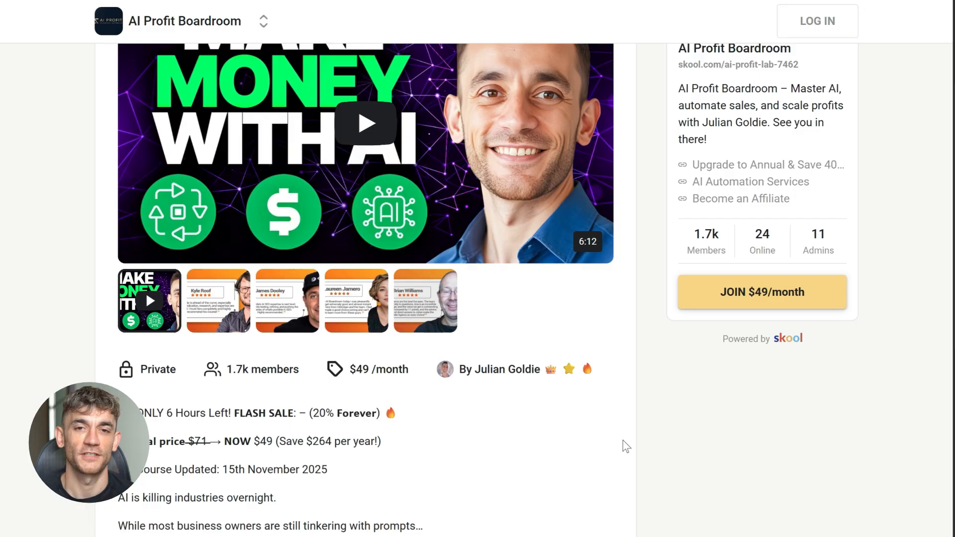
{"action": "scroll", "scroll_direction": "down", "scroll_amount": 3}
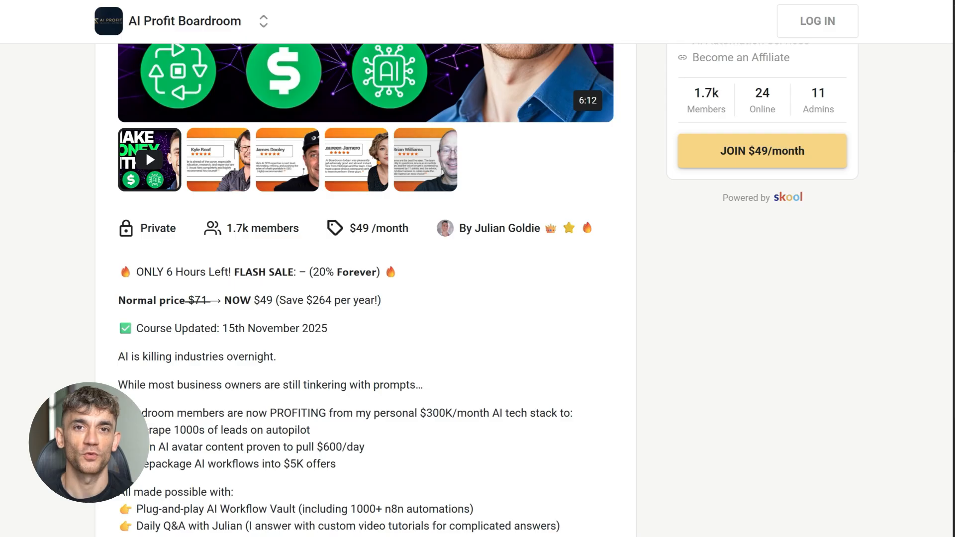
{"action": "scroll", "scroll_direction": "down", "scroll_amount": 3}
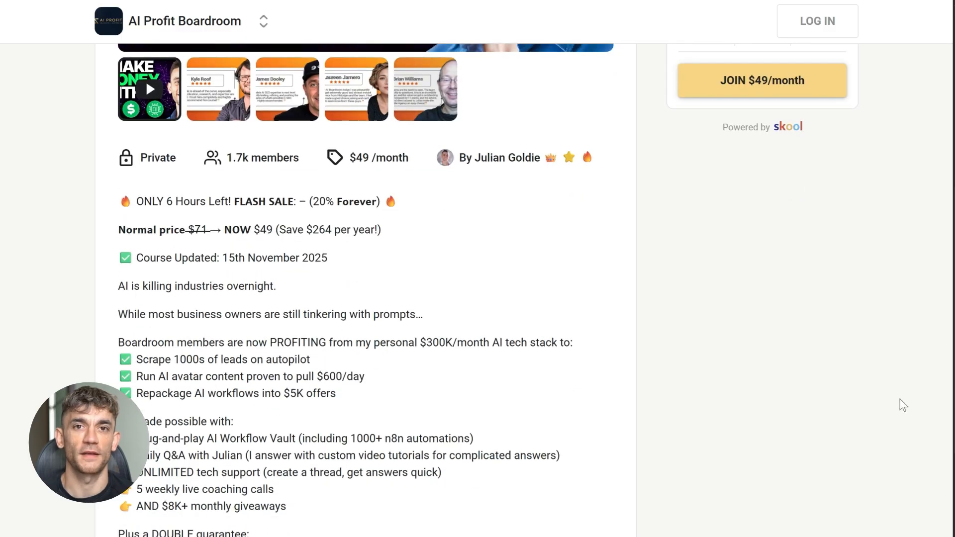
{"action": "scroll", "scroll_direction": "down", "scroll_amount": 3}
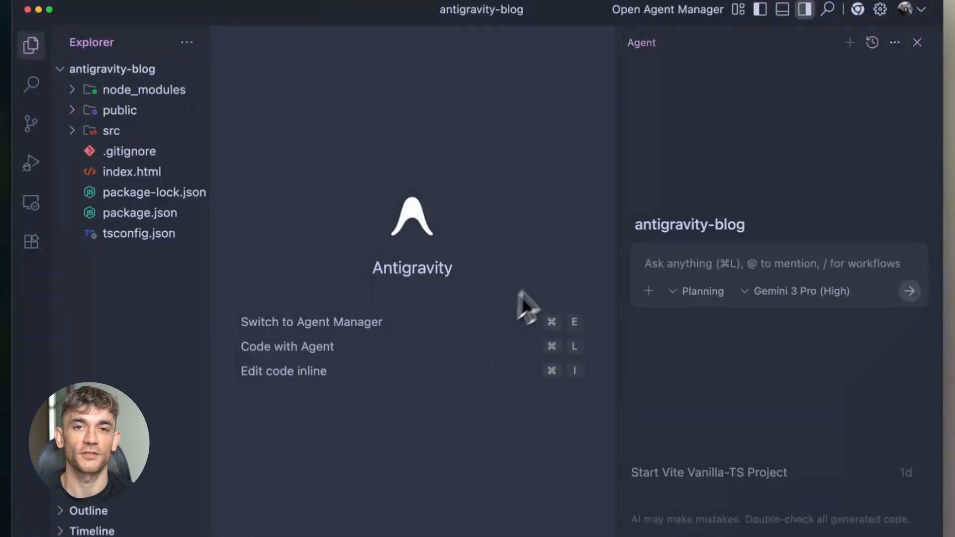
From the agent menu's MCP Store, view the Firebase MCP server details and return to the chat
{"action": "left_click", "coordinate": [894, 41]}
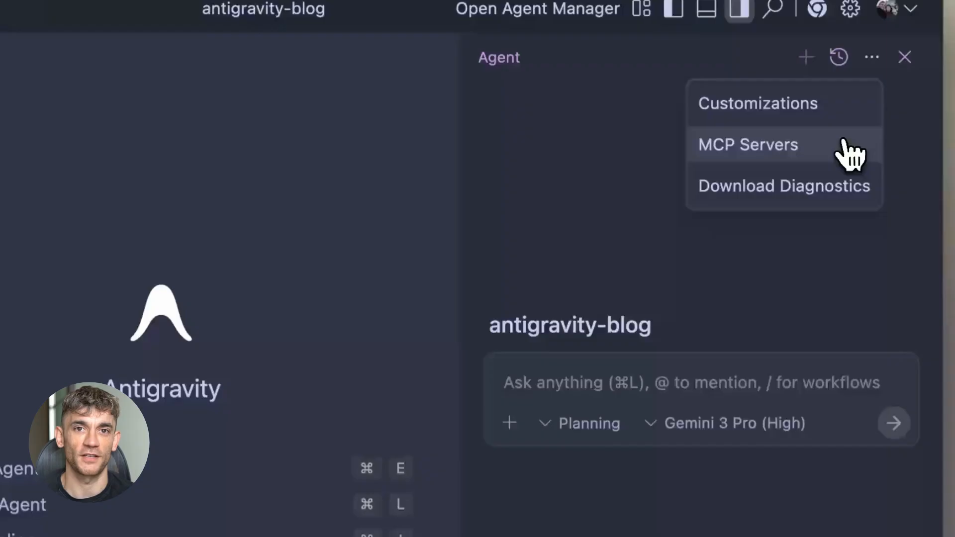
{"action": "left_click", "coordinate": [747, 145]}
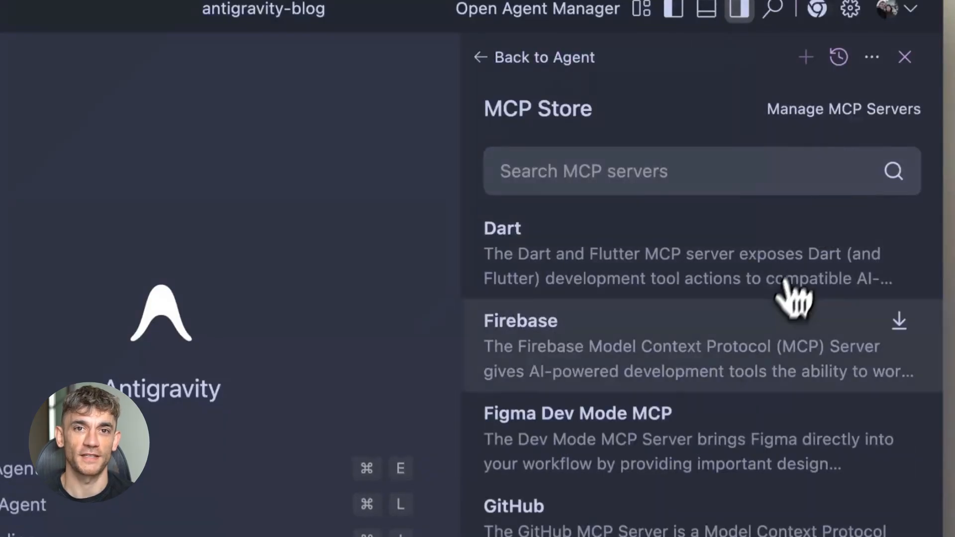
{"action": "left_click", "coordinate": [520, 322]}
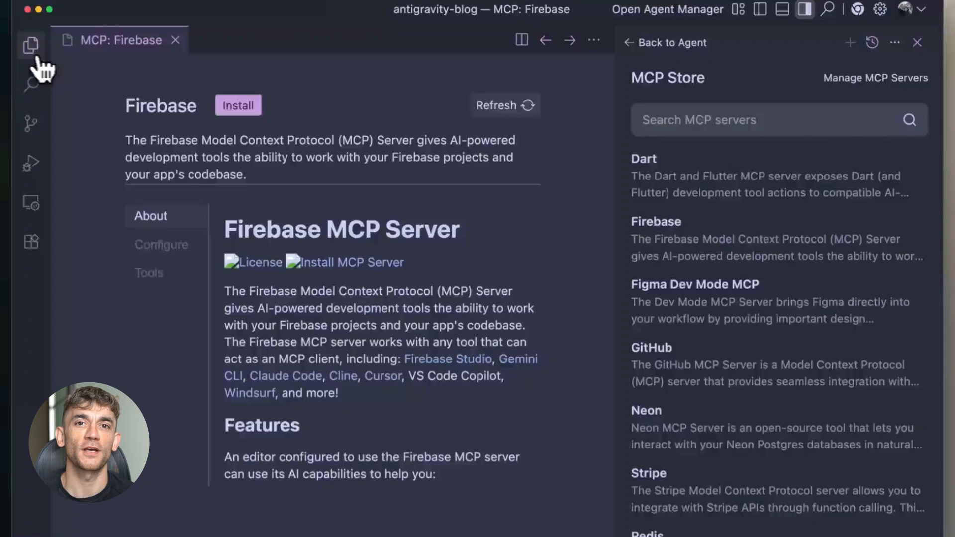
{"action": "left_click", "coordinate": [237, 105]}
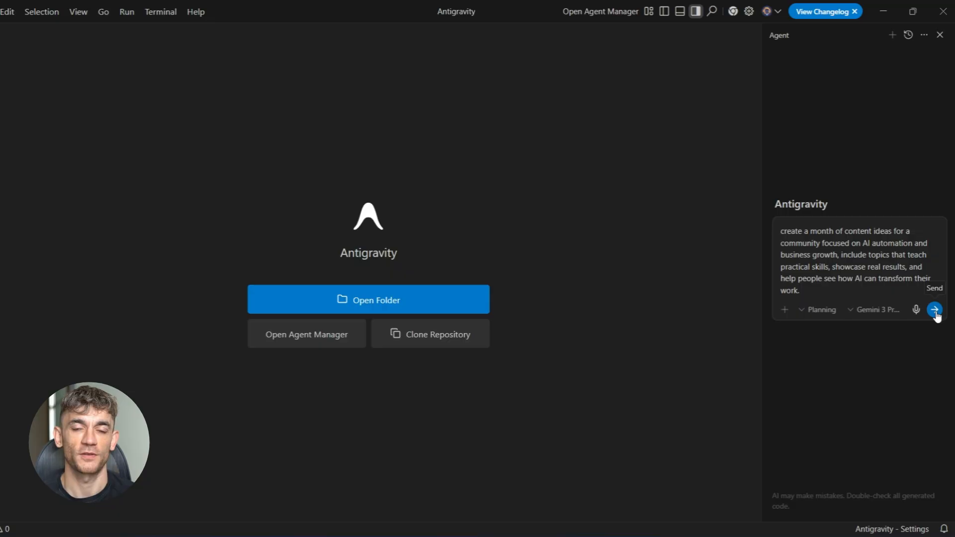
Send the month of AI automation content ideas request, yielding a four-week content calendar plan
{"action": "left_click", "coordinate": [934, 310]}
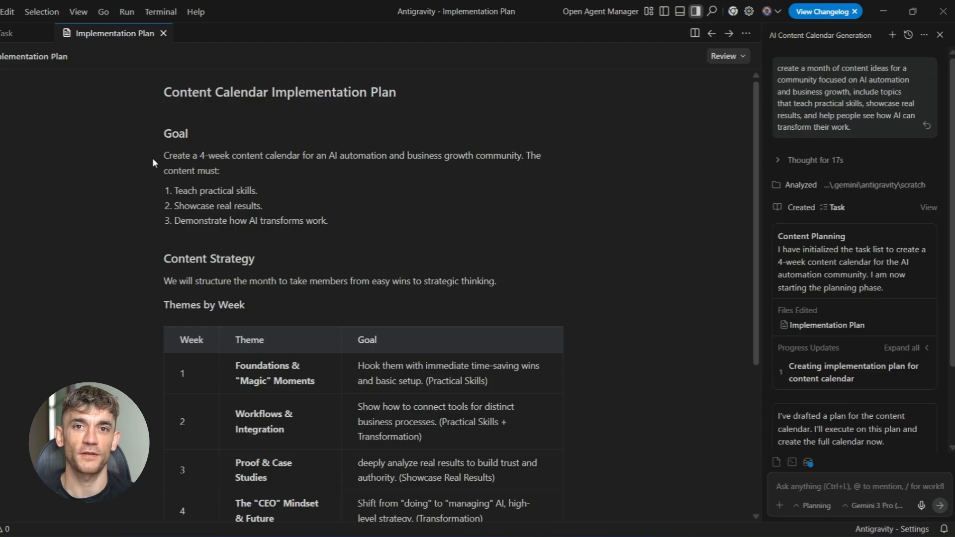
{"action": "mouse_move", "coordinate": [85, 356]}
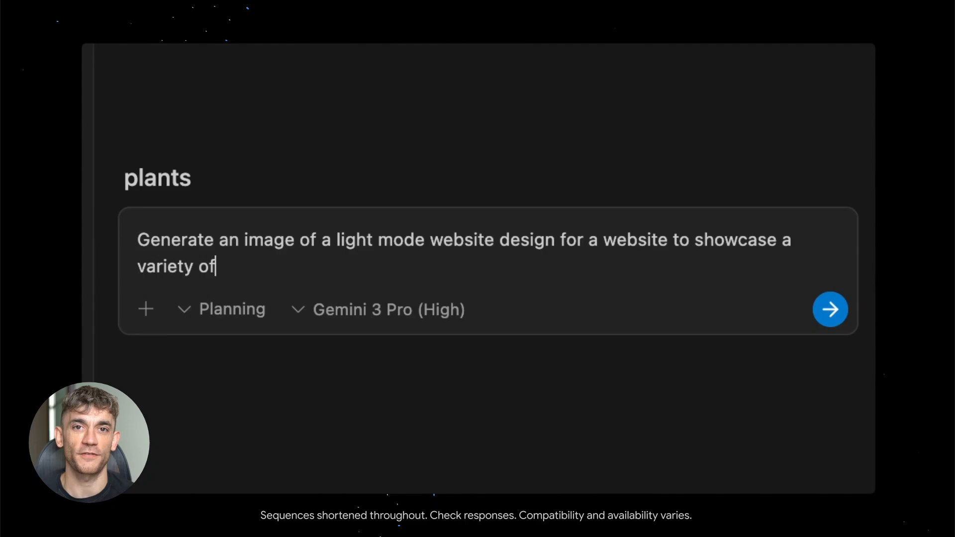
Finish the prompt with 'plants.' and submit the light-mode plant website image request
{"action": "type", "text": "plants."}
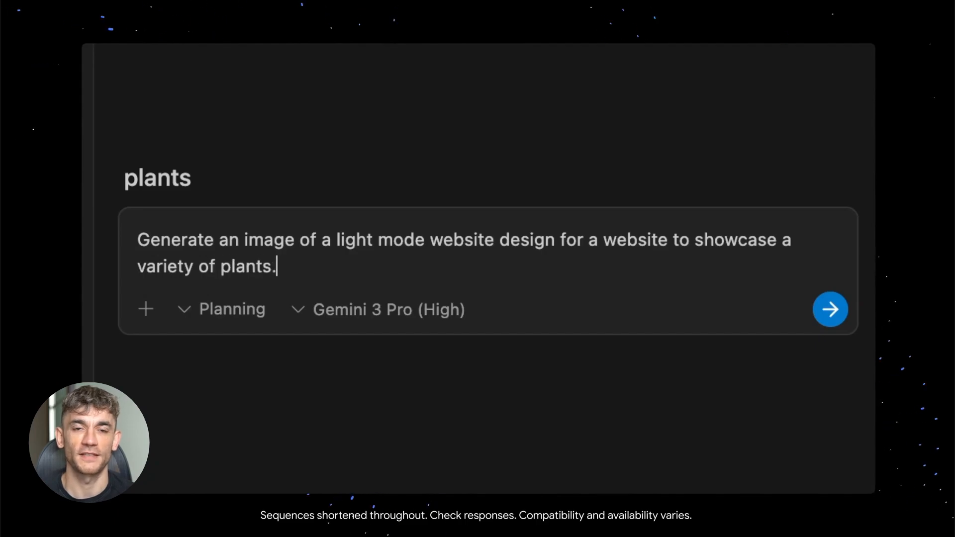
{"action": "left_click", "coordinate": [829, 308]}
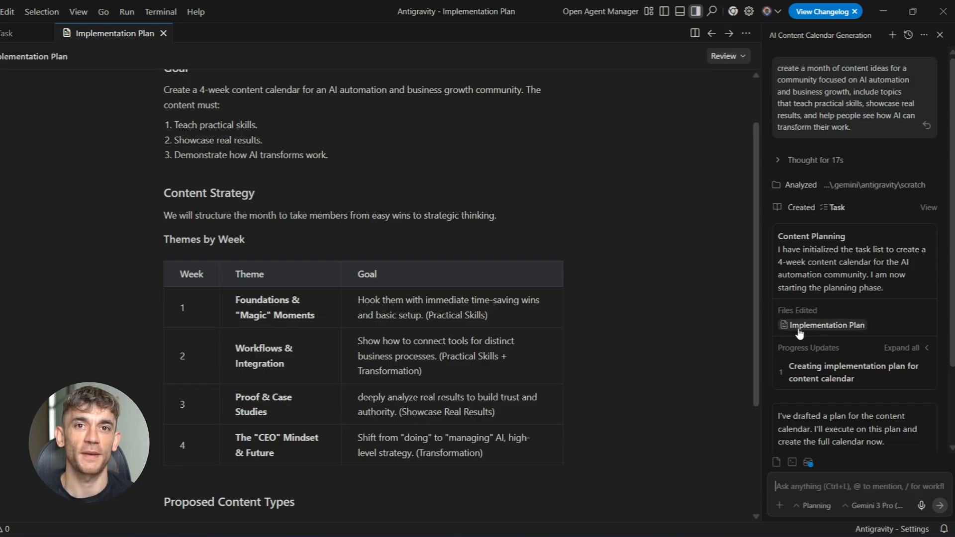
{"action": "mouse_move", "coordinate": [800, 295]}
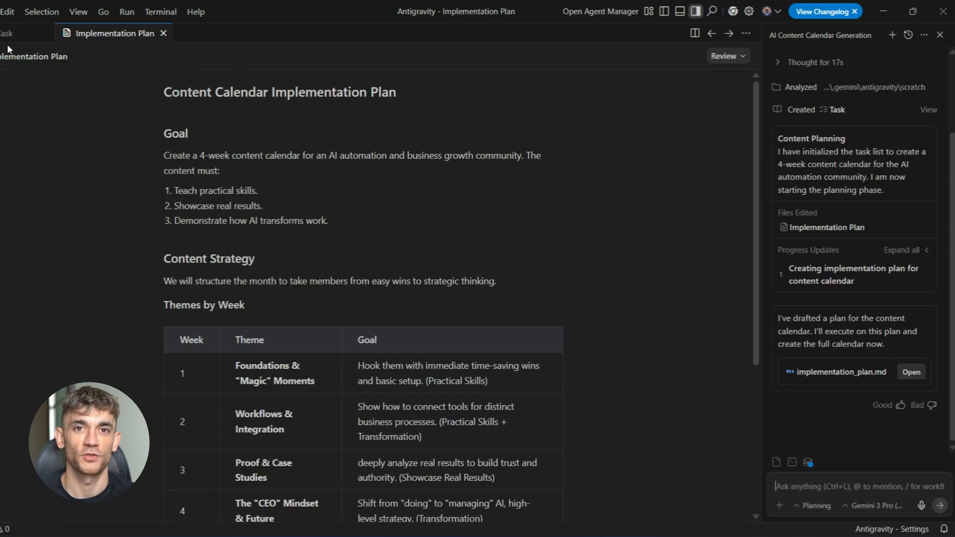
Show the content calendar task list, enlarge the plant website mockup and begin a comment on 'Bring Nature Home'
{"action": "left_click", "coordinate": [15, 33]}
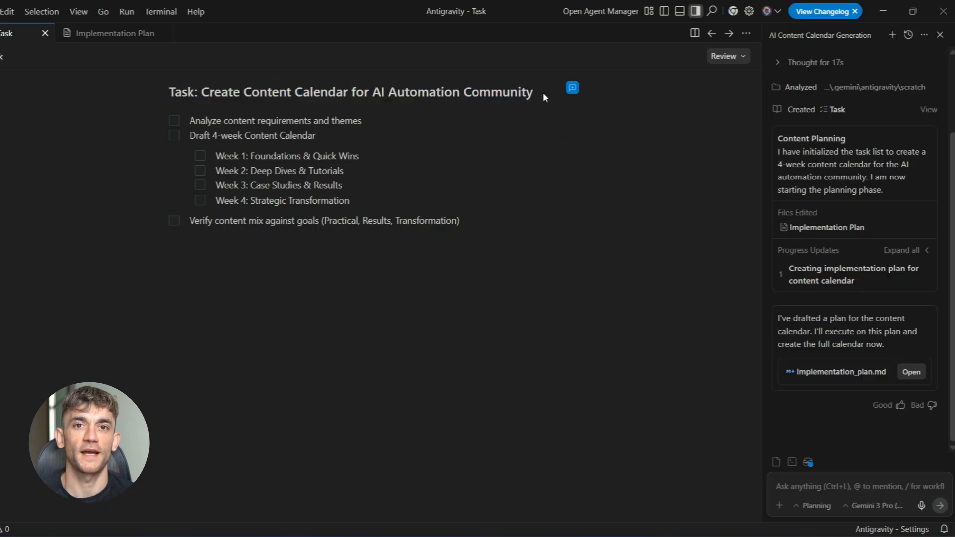
{"action": "double_click", "coordinate": [279, 170]}
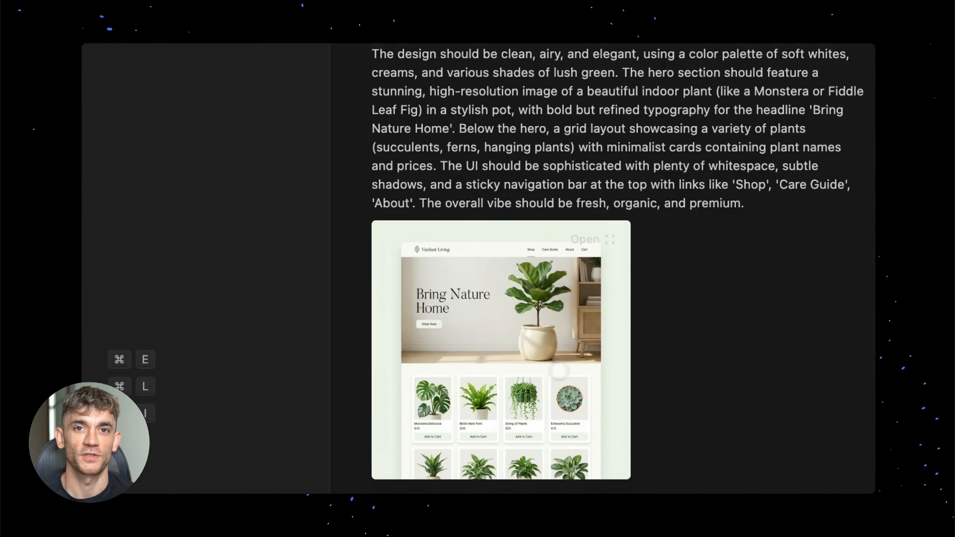
{"action": "left_click", "coordinate": [584, 239]}
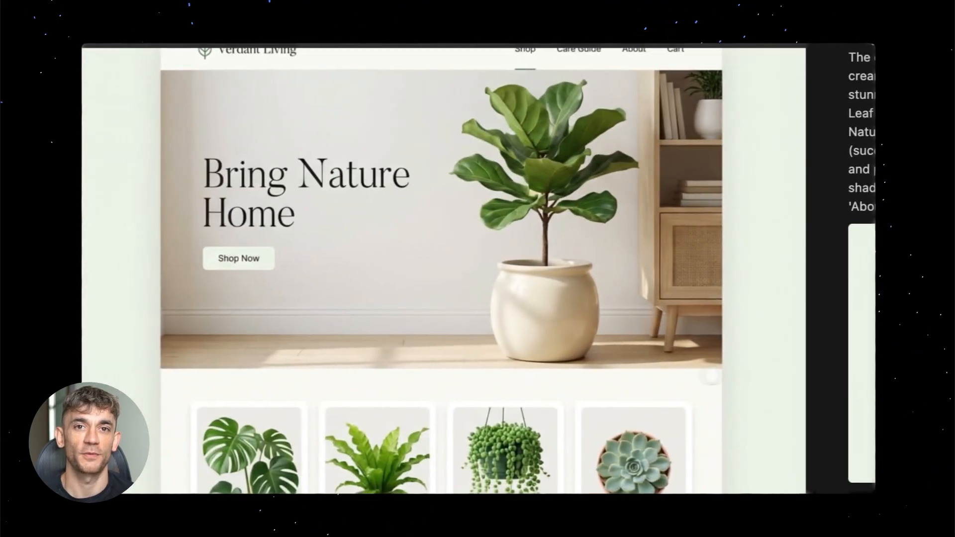
{"action": "left_click", "coordinate": [305, 187]}
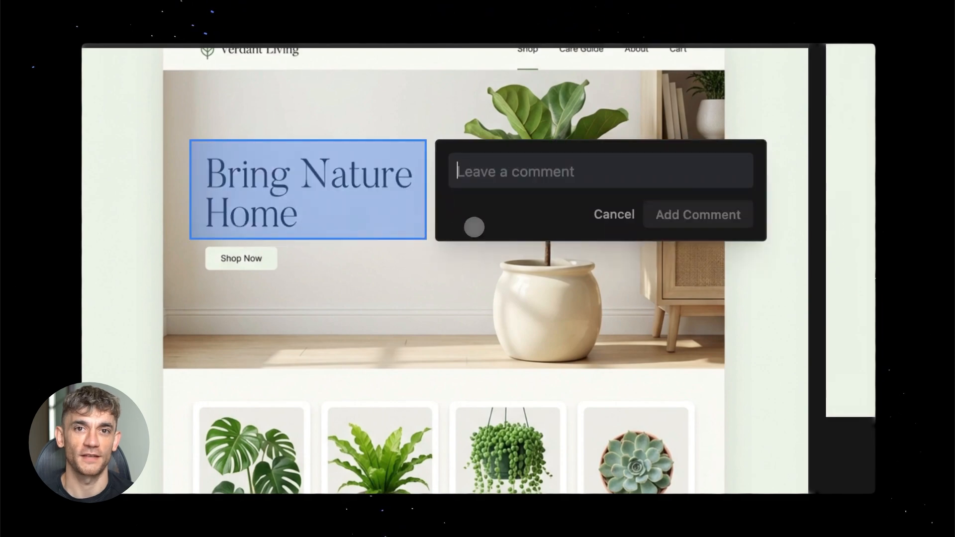
Comment that the headline should read Bring Plants Home and the Shop Now button be darker green
{"action": "type", "text": "Can we replace bring nature home with brin"}
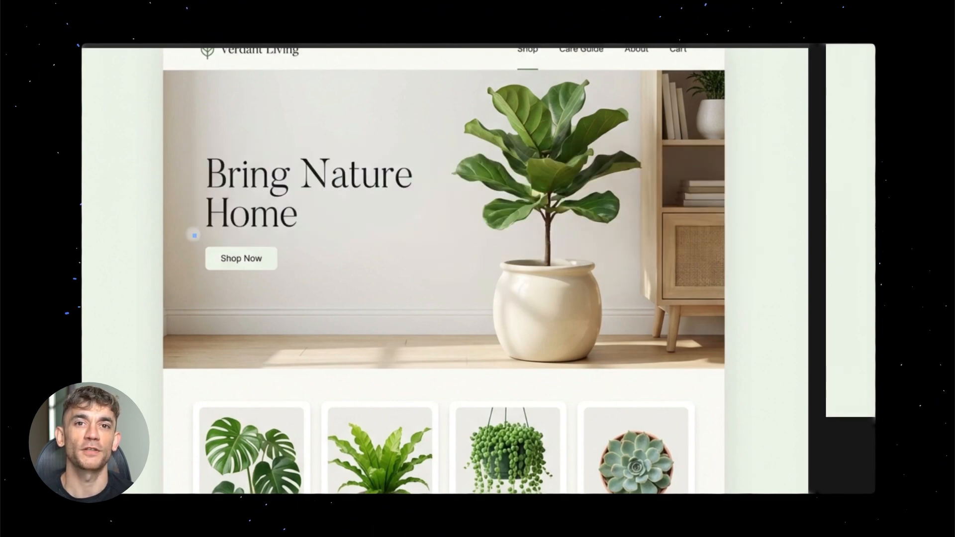
{"action": "type", "text": "Can we make the shop now button a darker green"}
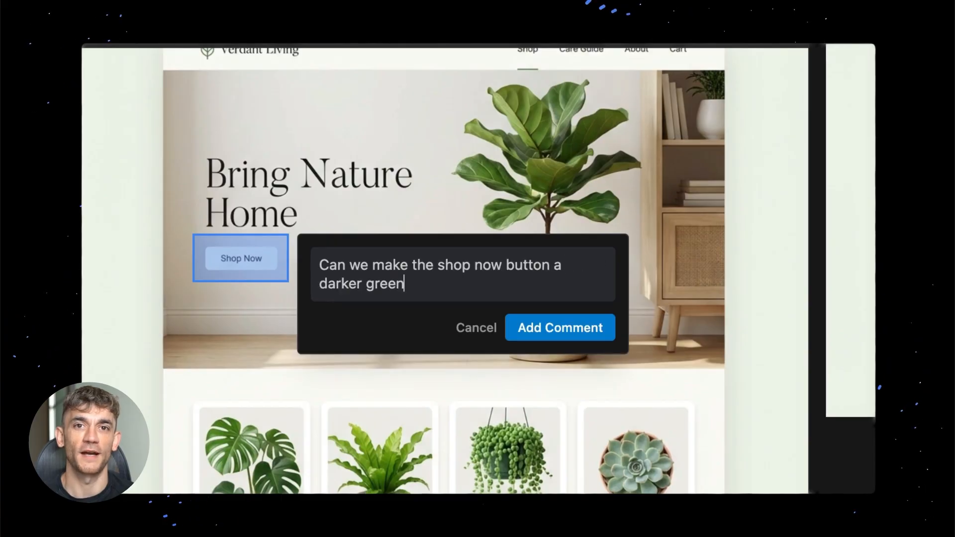
{"action": "left_click", "coordinate": [558, 327]}
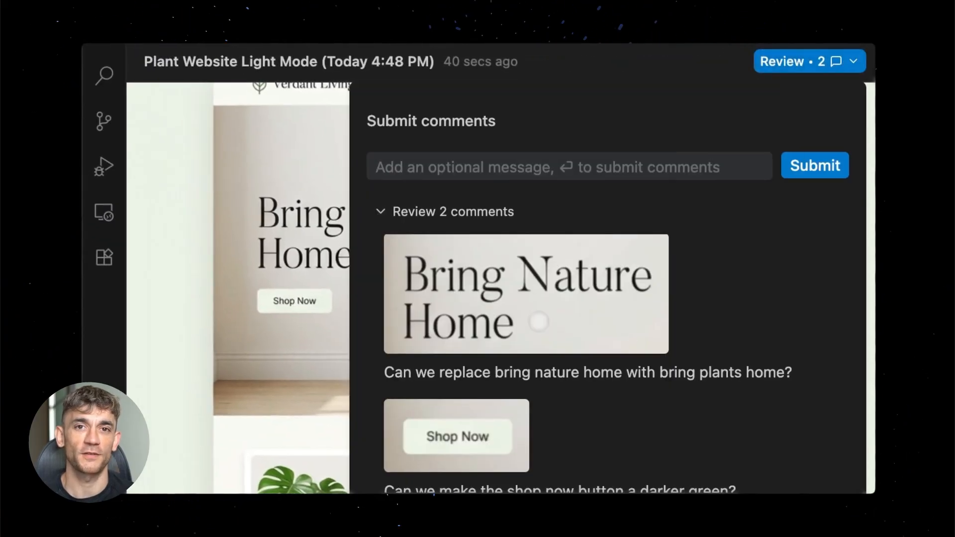
Submit the review with a message asking the agent to update the design with the comments
{"action": "type", "text": "Update the design with mu"}
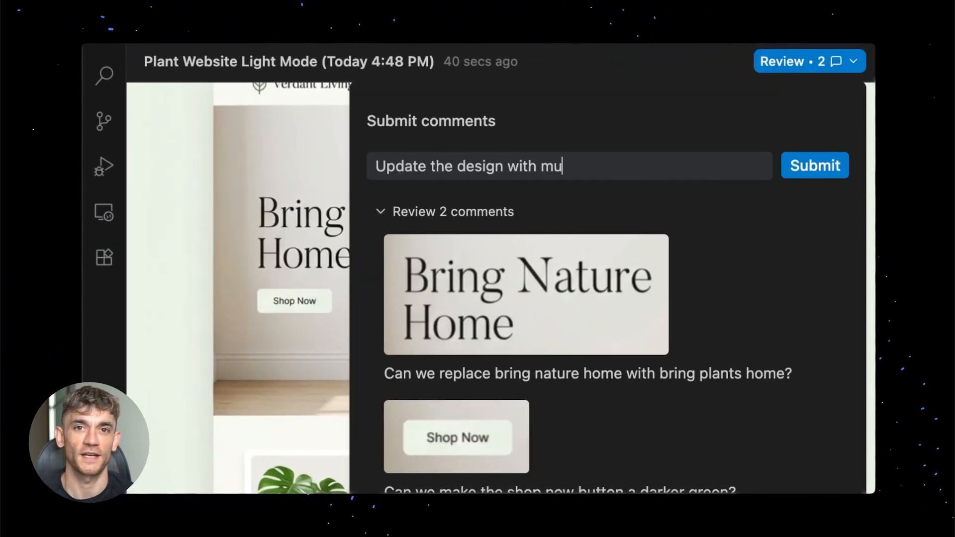
{"action": "left_click", "coordinate": [815, 165]}
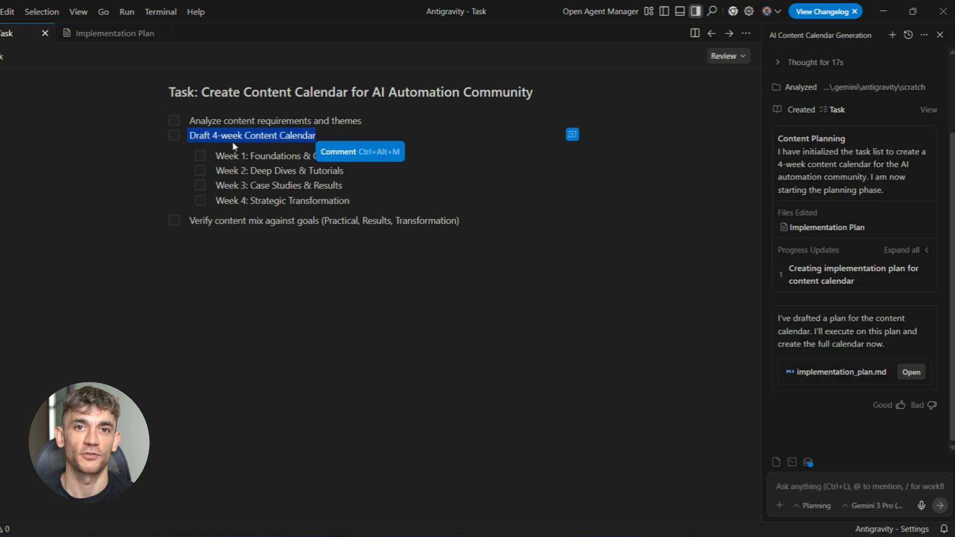
Select the Draft 4-week Content Calendar task line and return to the Implementation Plan
{"action": "left_click", "coordinate": [113, 33]}
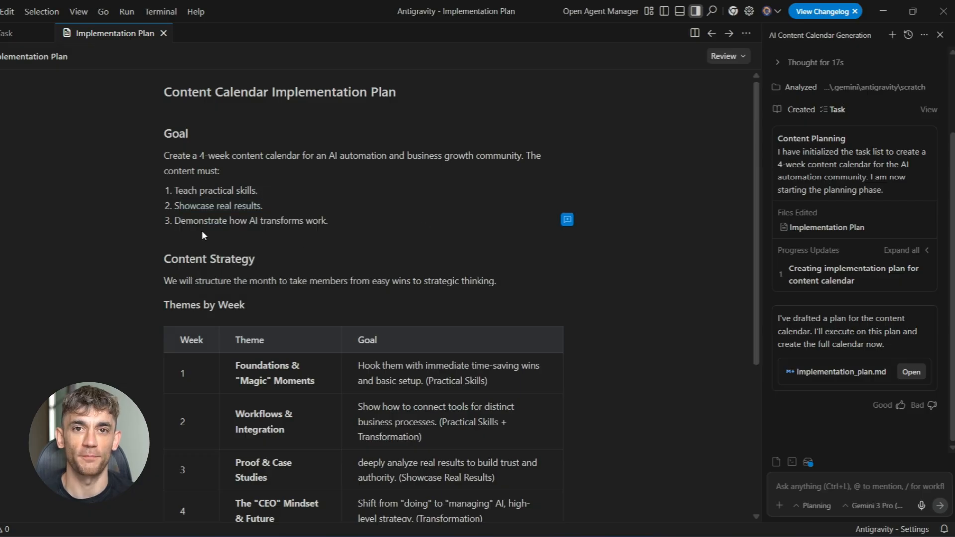
{"action": "left_click", "coordinate": [566, 219]}
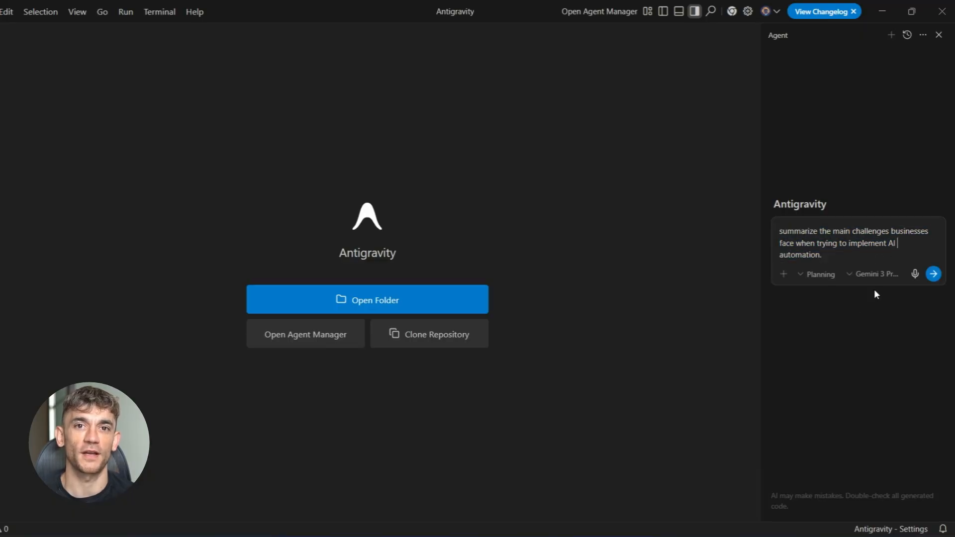
Send the AI automation challenges request and read through the agent's structured summary
{"action": "left_click", "coordinate": [932, 274]}
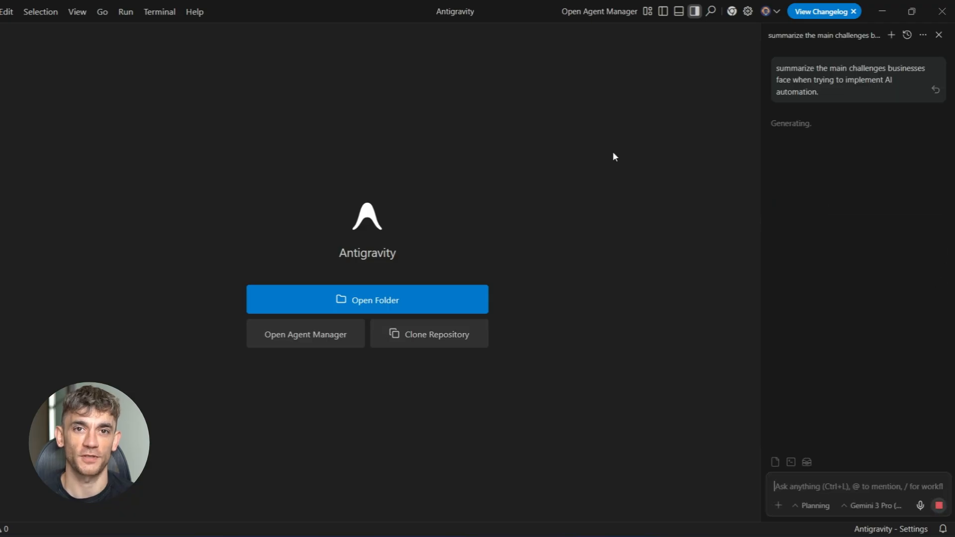
{"action": "mouse_move", "coordinate": [840, 157]}
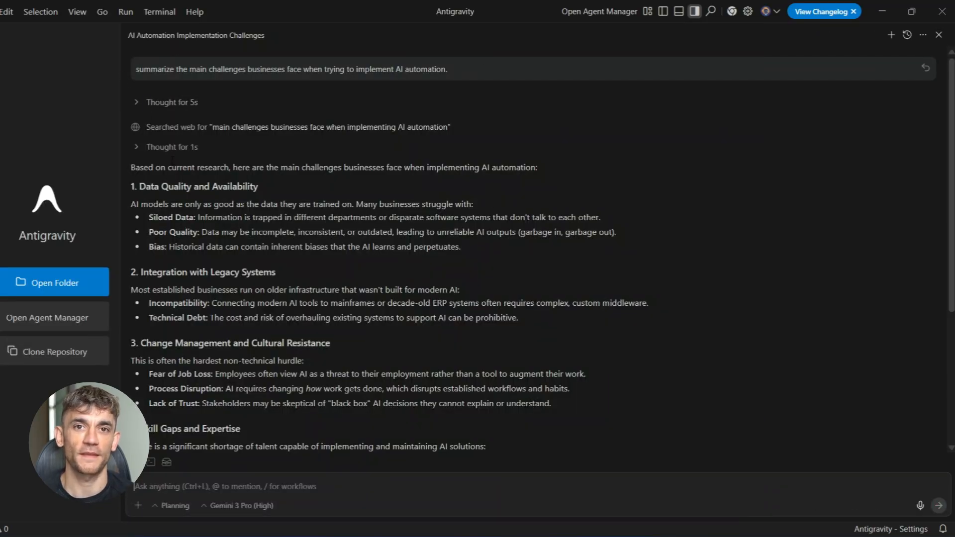
{"action": "scroll", "scroll_direction": "down", "scroll_amount": 3}
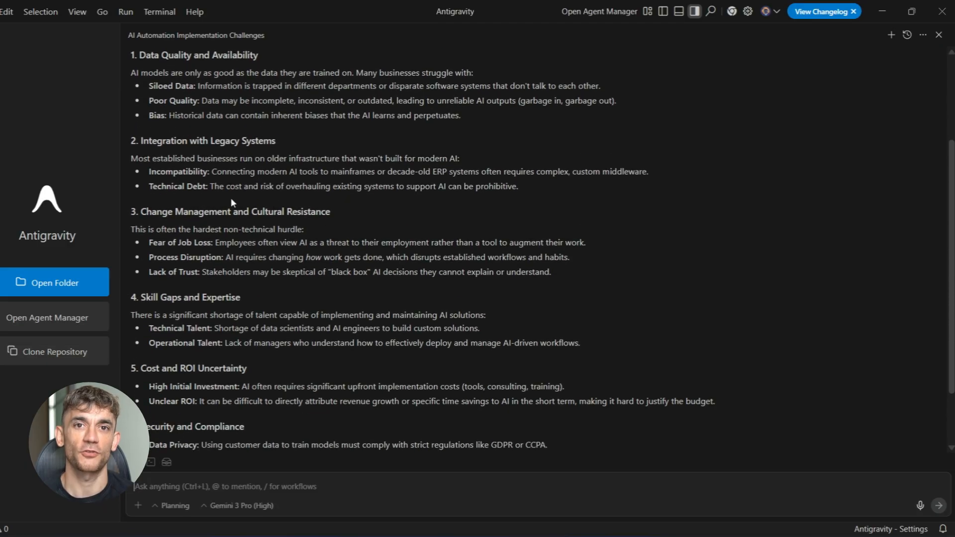
{"action": "mouse_move", "coordinate": [396, 216]}
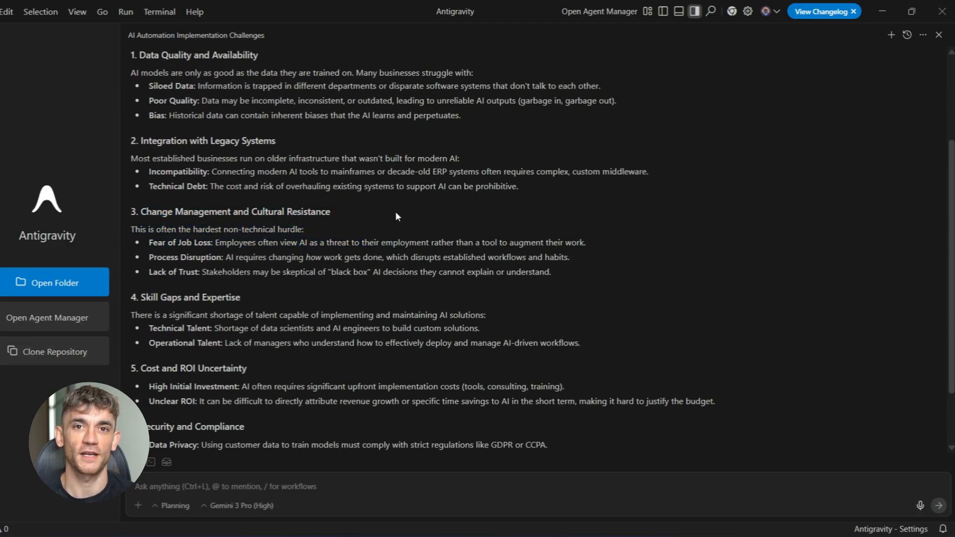
{"action": "scroll", "scroll_direction": "down", "scroll_amount": 3}
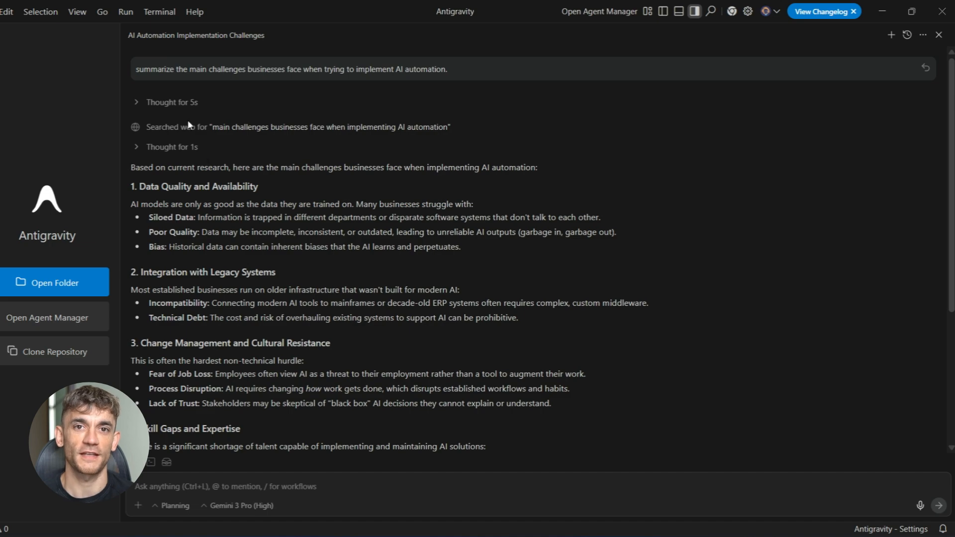
Expand the 'Thought for 1s' and 'Thought for 5s' toggles to reveal the agent's reasoning
{"action": "left_click", "coordinate": [137, 147]}
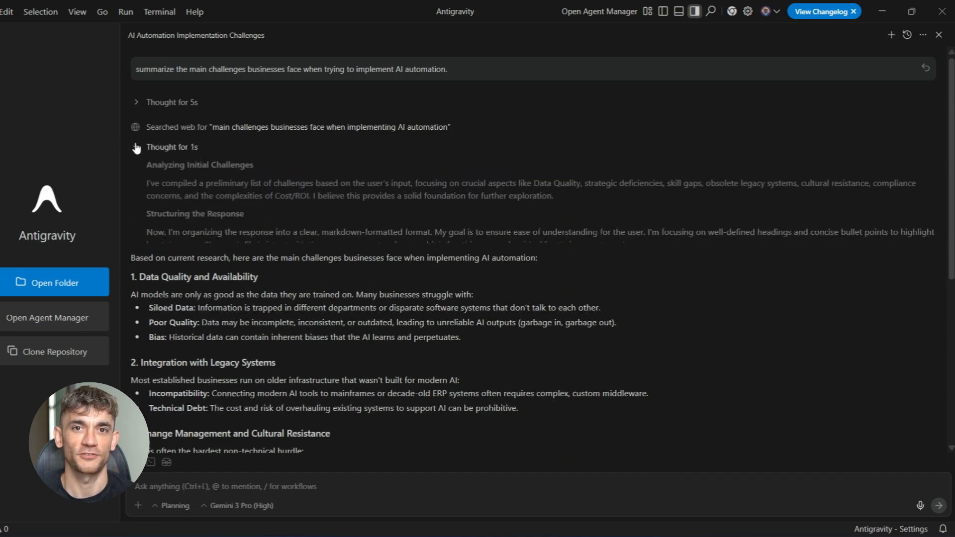
{"action": "left_click", "coordinate": [136, 102]}
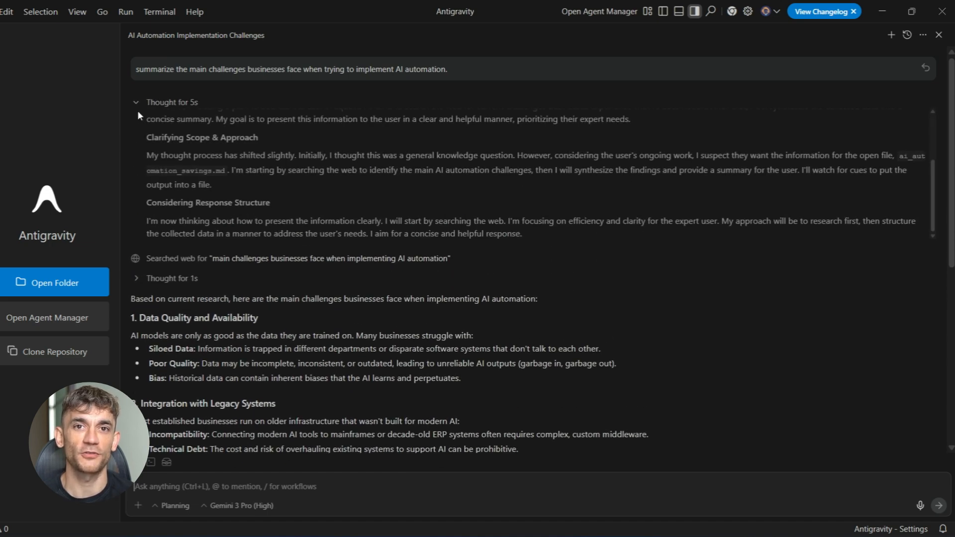
{"action": "mouse_move", "coordinate": [360, 307]}
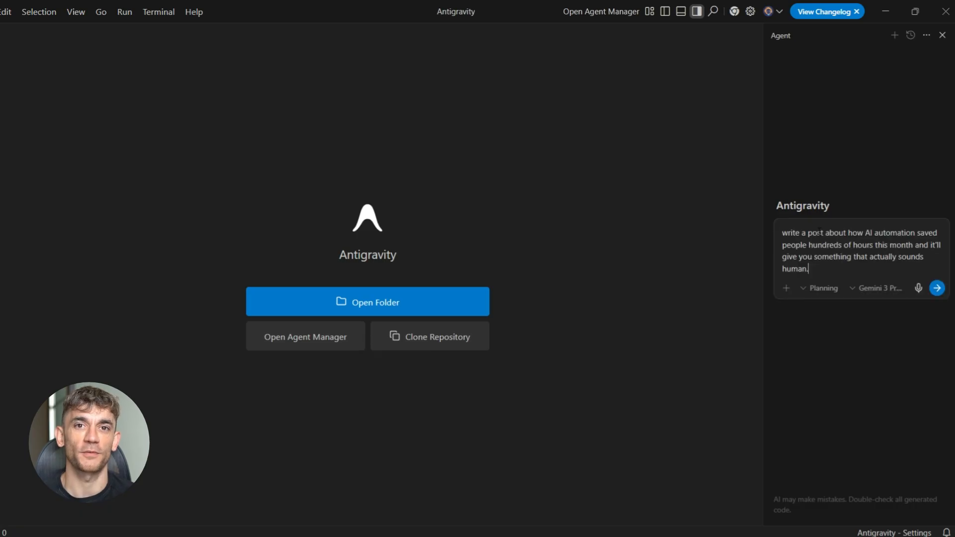
Send the human-sounding blog post request and accept the drafted ai_automation_savings.md changes
{"action": "key", "text": "ctrl+a"}
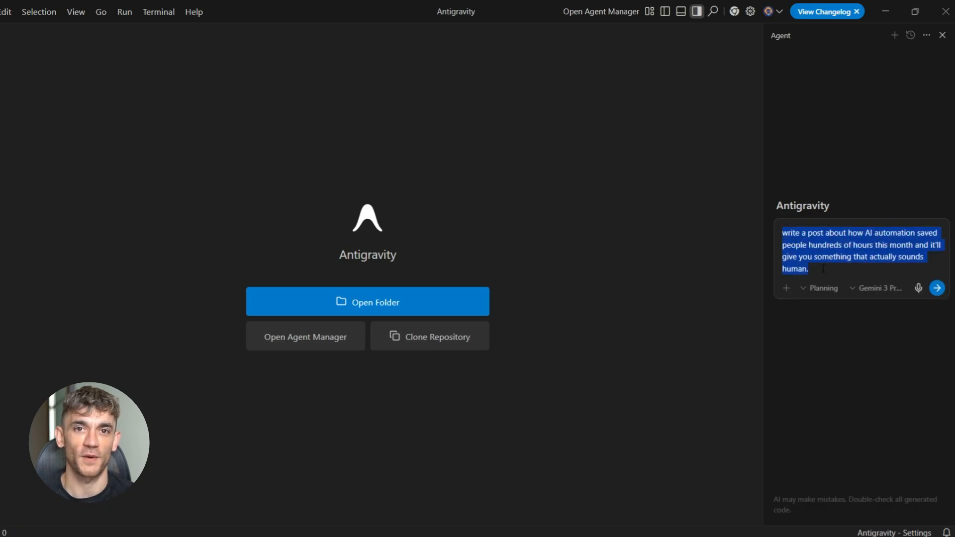
{"action": "left_click", "coordinate": [936, 288]}
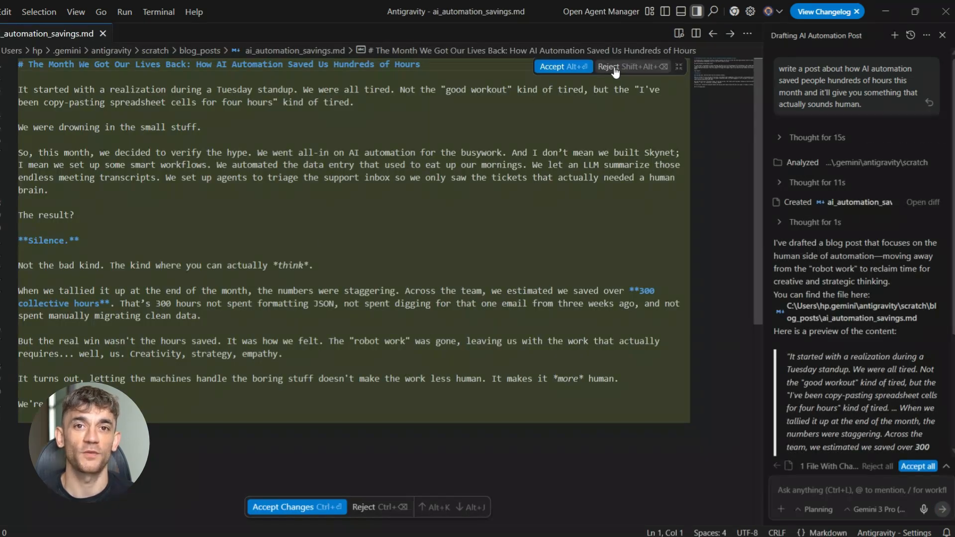
{"action": "left_click", "coordinate": [917, 465]}
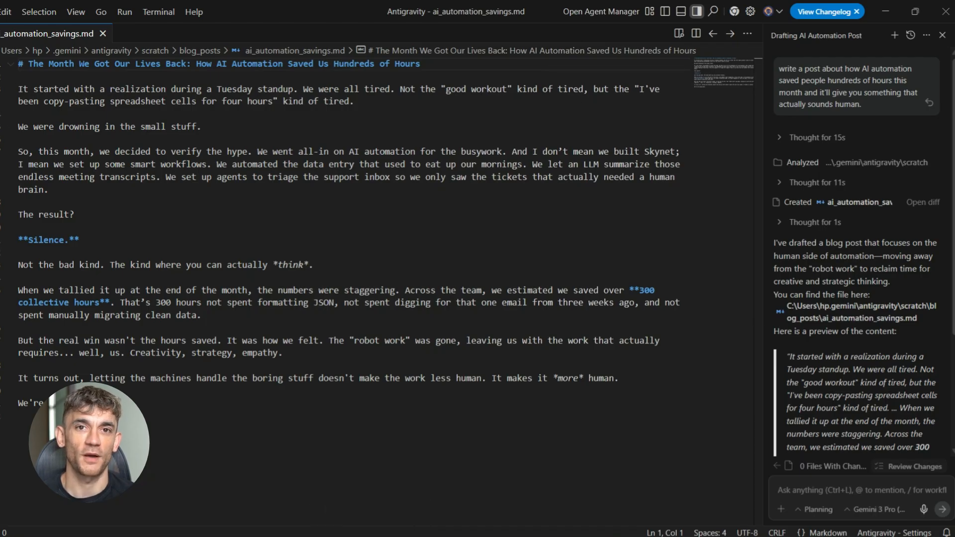
Look through the drafted blog post and select a passage of its text
{"action": "scroll", "scroll_direction": "down", "scroll_amount": 3}
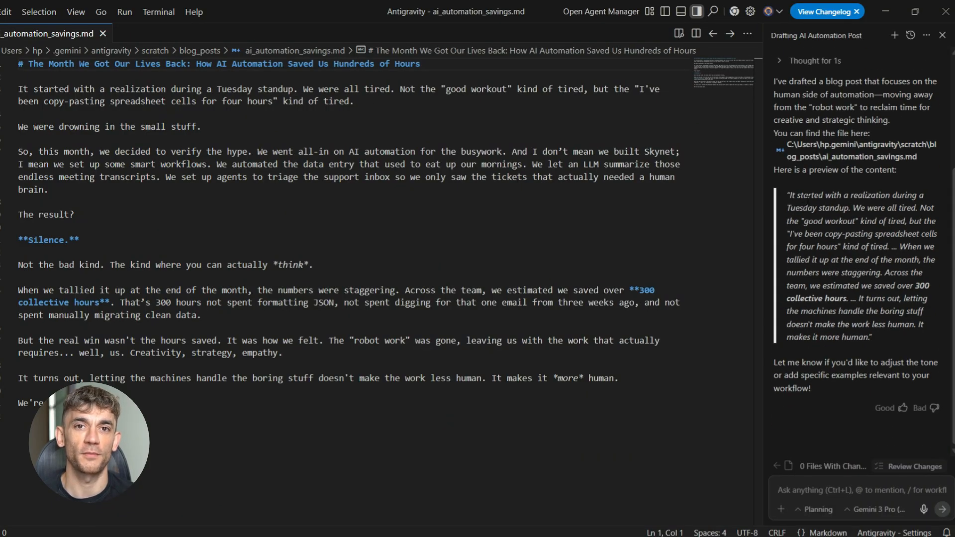
{"action": "left_click_drag", "start_coordinate": [791, 195], "coordinate": [871, 337]}
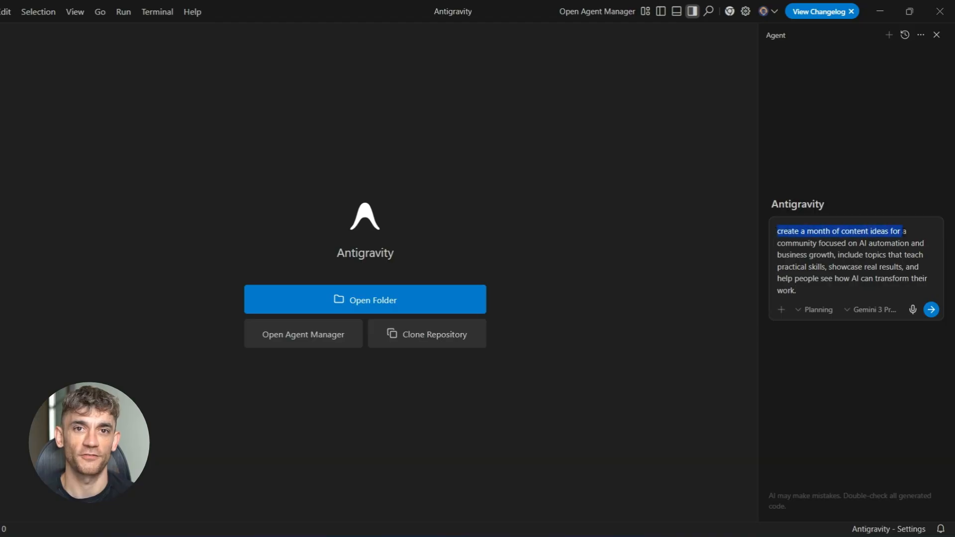
Send the month-of-content-ideas request for the AI automation community to the agent
{"action": "key", "text": "ctrl+a"}
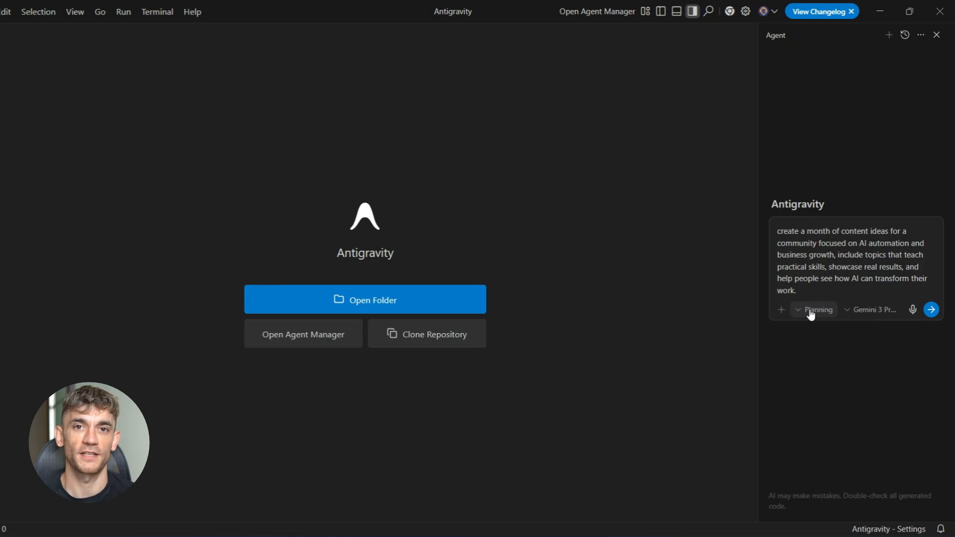
{"action": "left_click", "coordinate": [813, 309]}
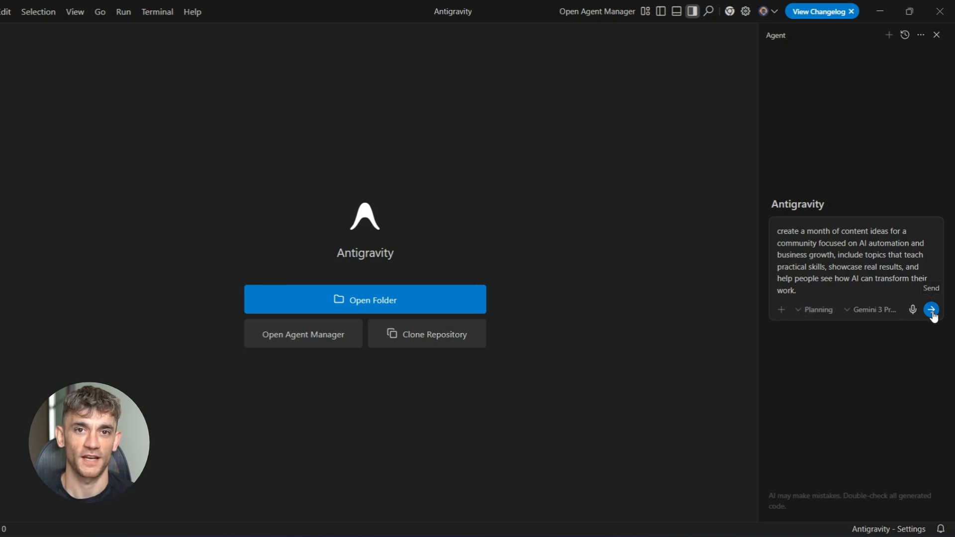
{"action": "left_click", "coordinate": [931, 309]}
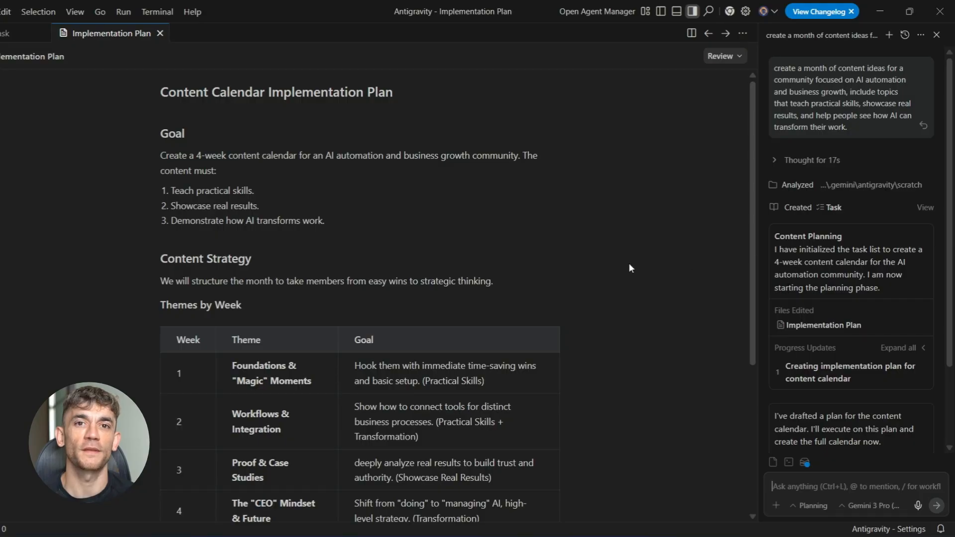
Read through the generated 4-week content calendar implementation plan and its weekly themes
{"action": "scroll", "scroll_direction": "down", "scroll_amount": 3}
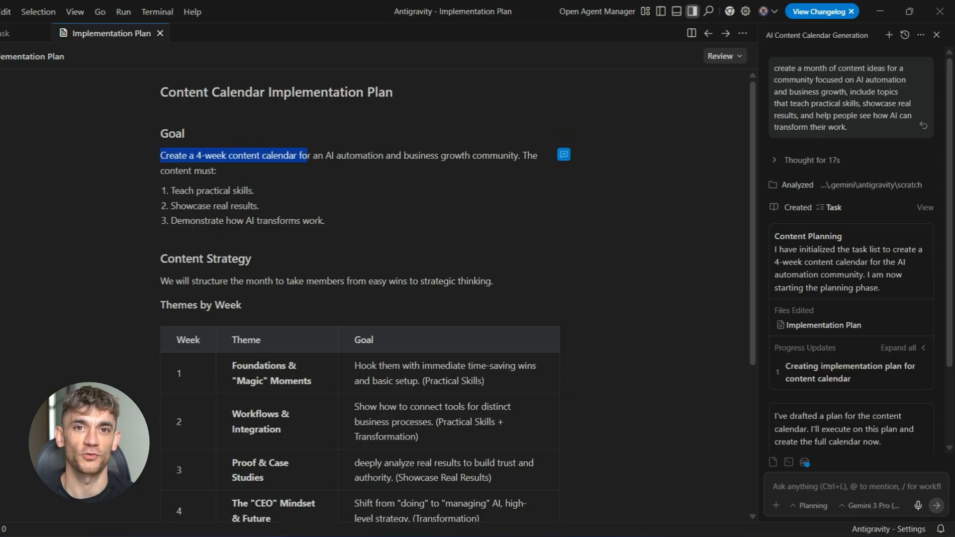
{"action": "scroll", "scroll_direction": "down", "scroll_amount": 3}
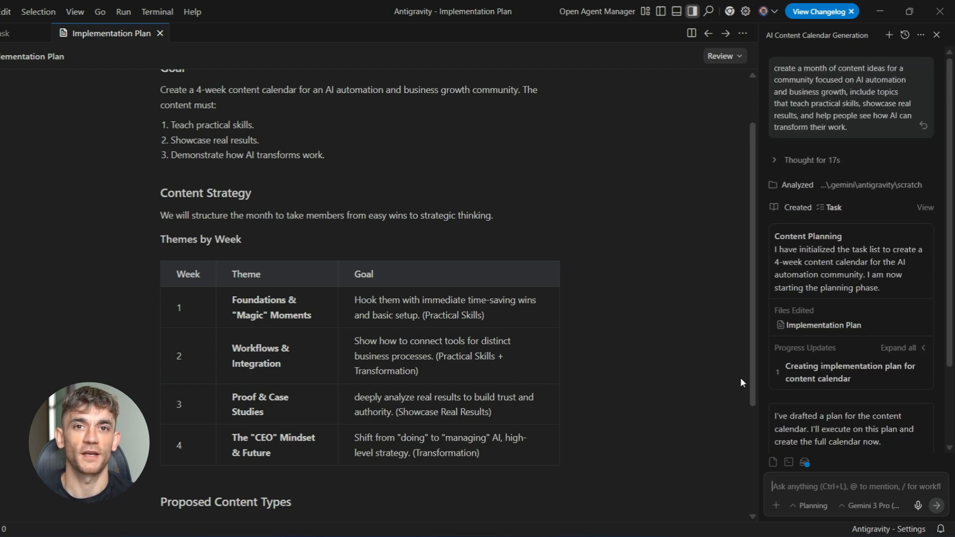
{"action": "mouse_move", "coordinate": [822, 324]}
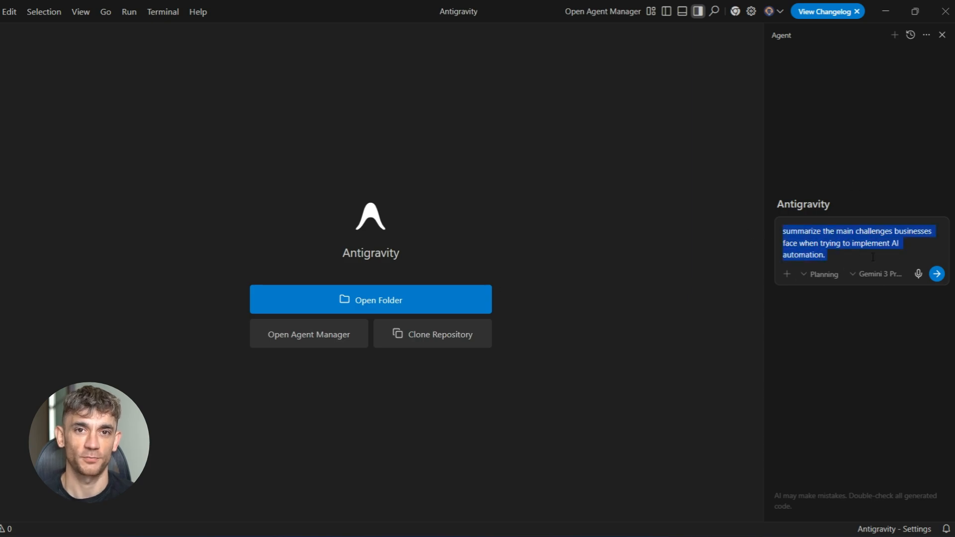
Place the cursor in the new chat's 'summarize the main challenges' prompt
{"action": "left_click", "coordinate": [936, 273]}
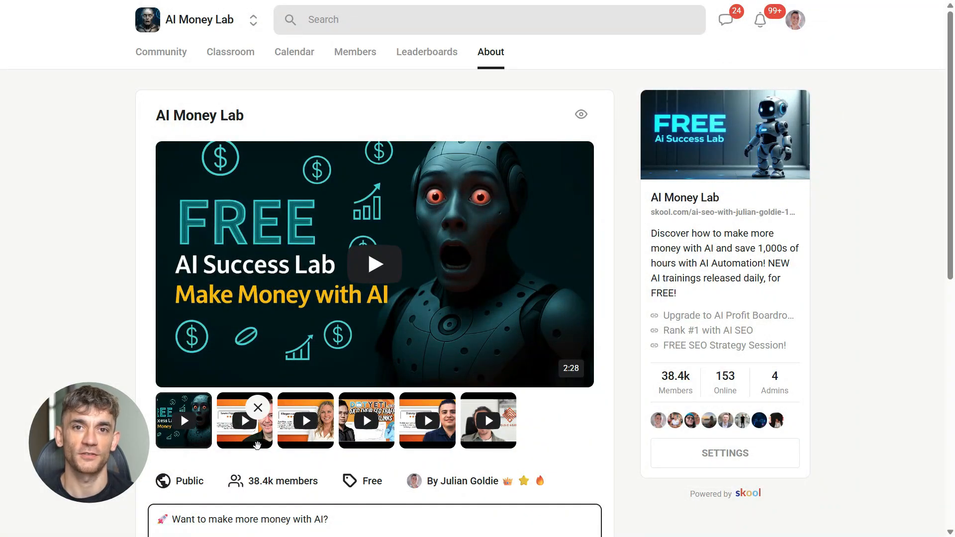
Play the second AI Money Lab promo video, then switch to the Community feed
{"action": "left_click", "coordinate": [427, 419]}
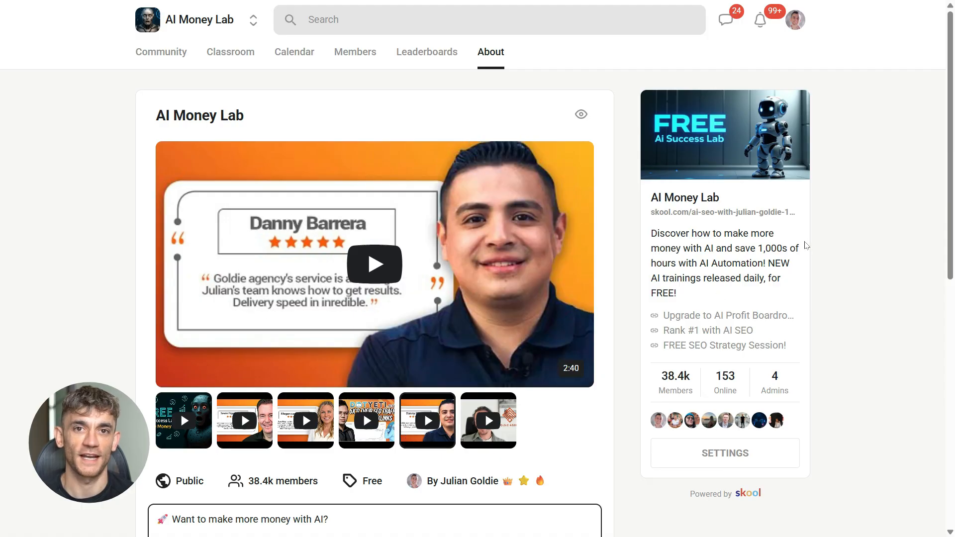
{"action": "scroll", "scroll_direction": "down", "scroll_amount": 3}
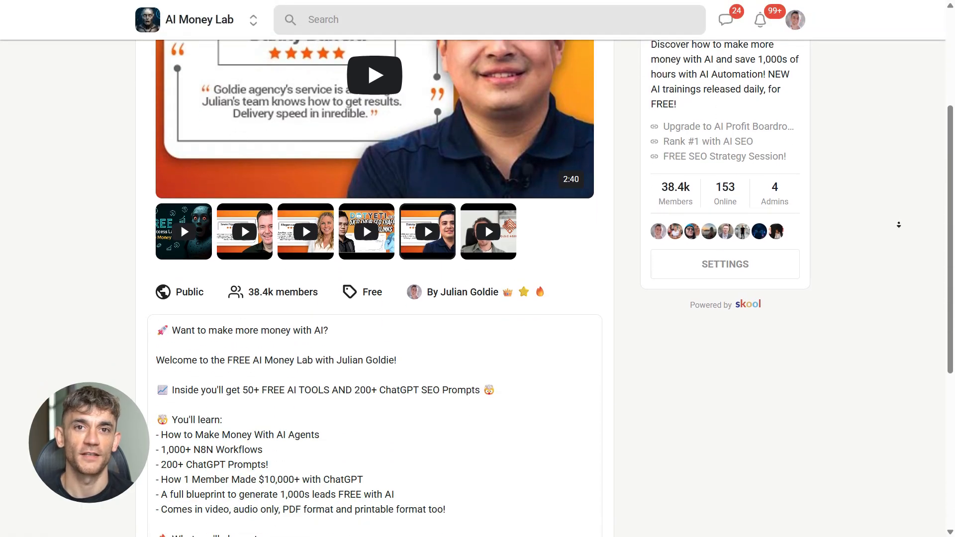
{"action": "scroll", "scroll_direction": "down", "scroll_amount": 3}
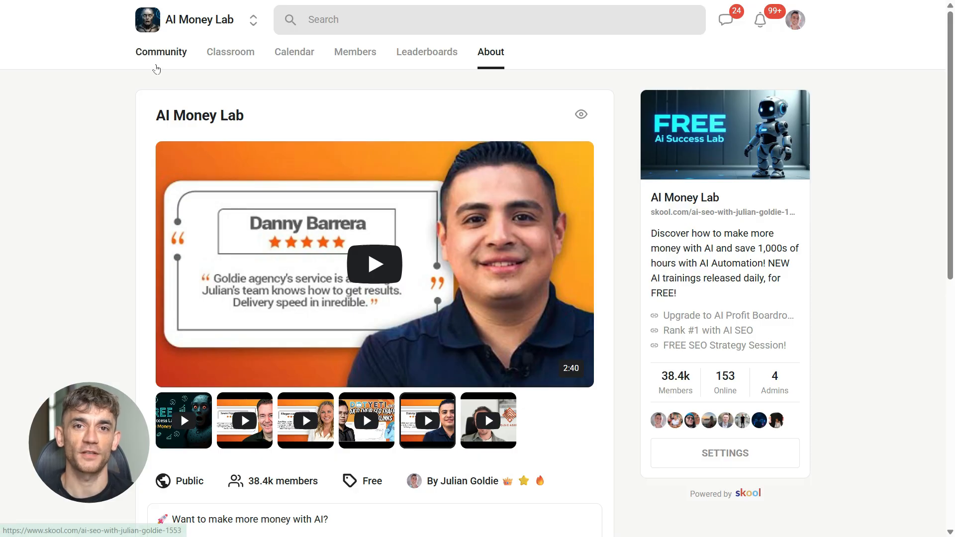
{"action": "left_click", "coordinate": [161, 52]}
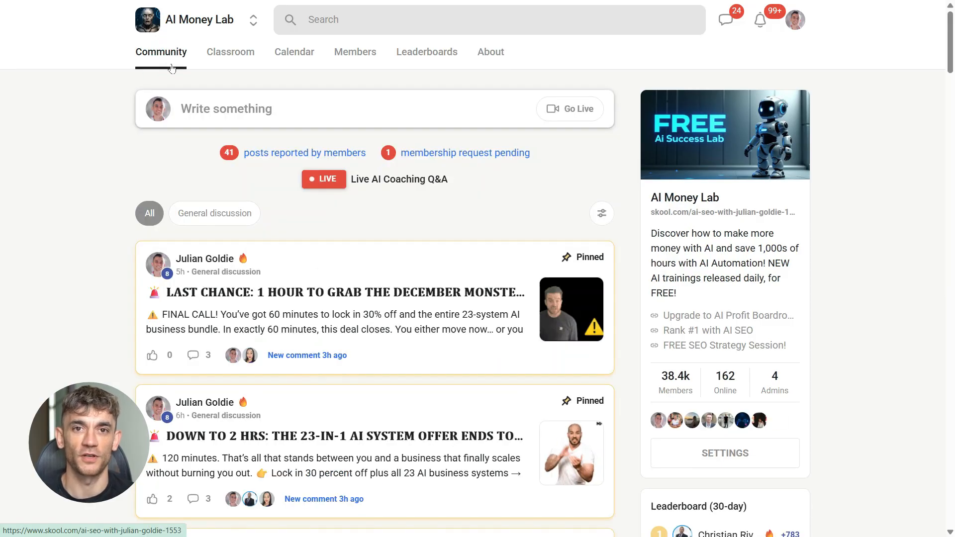